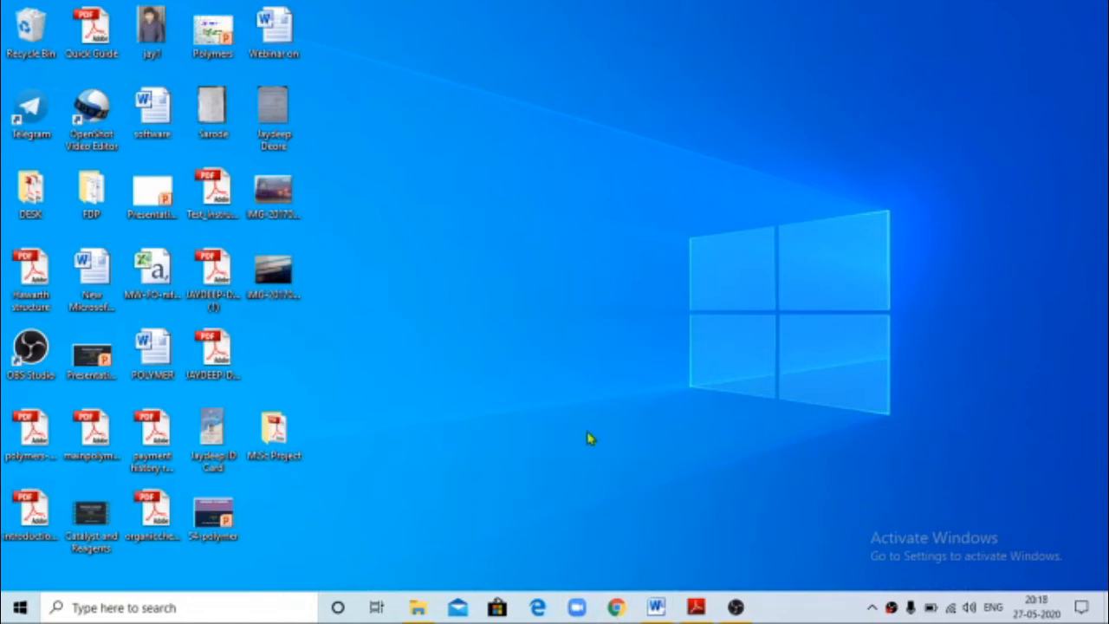
{"action": "mouse_move", "coordinate": [596, 433]}
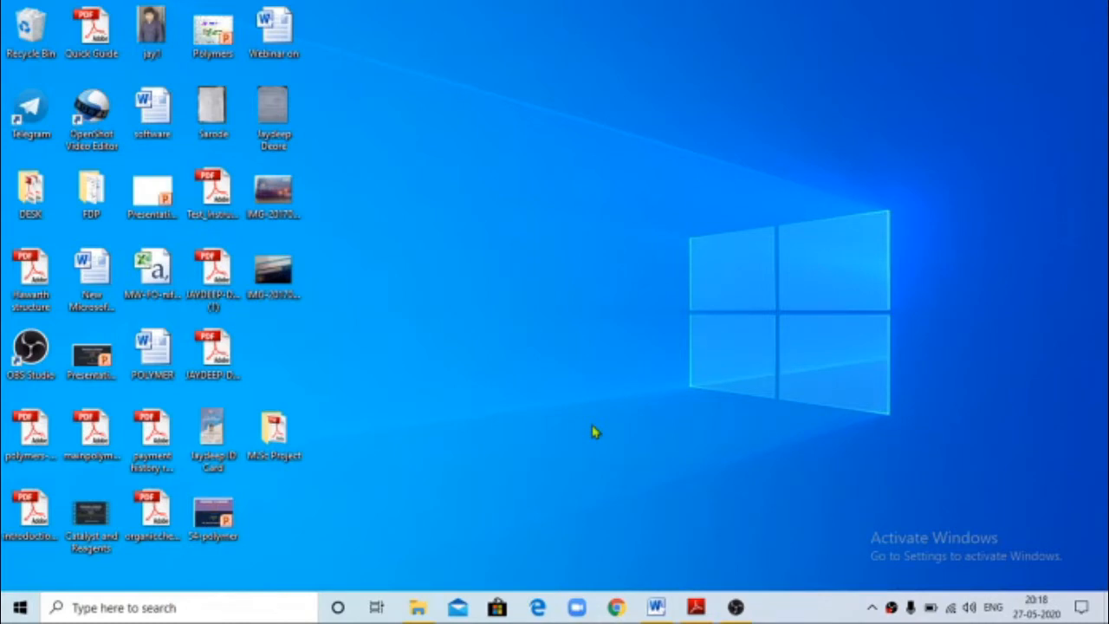
{"action": "mouse_move", "coordinate": [617, 598]}
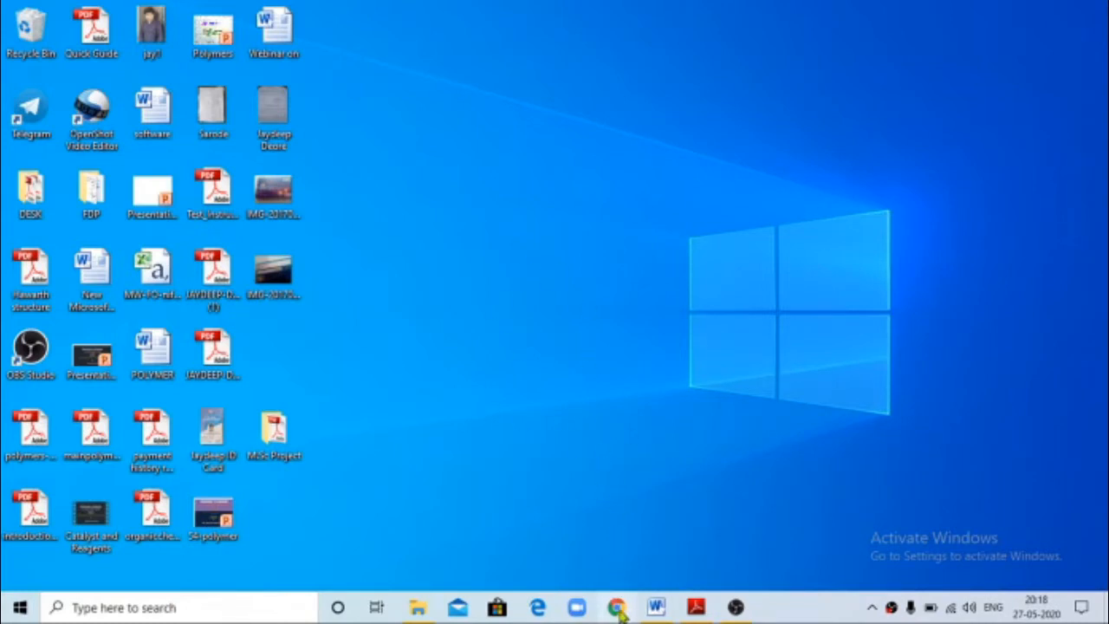
{"action": "mouse_move", "coordinate": [569, 319]}
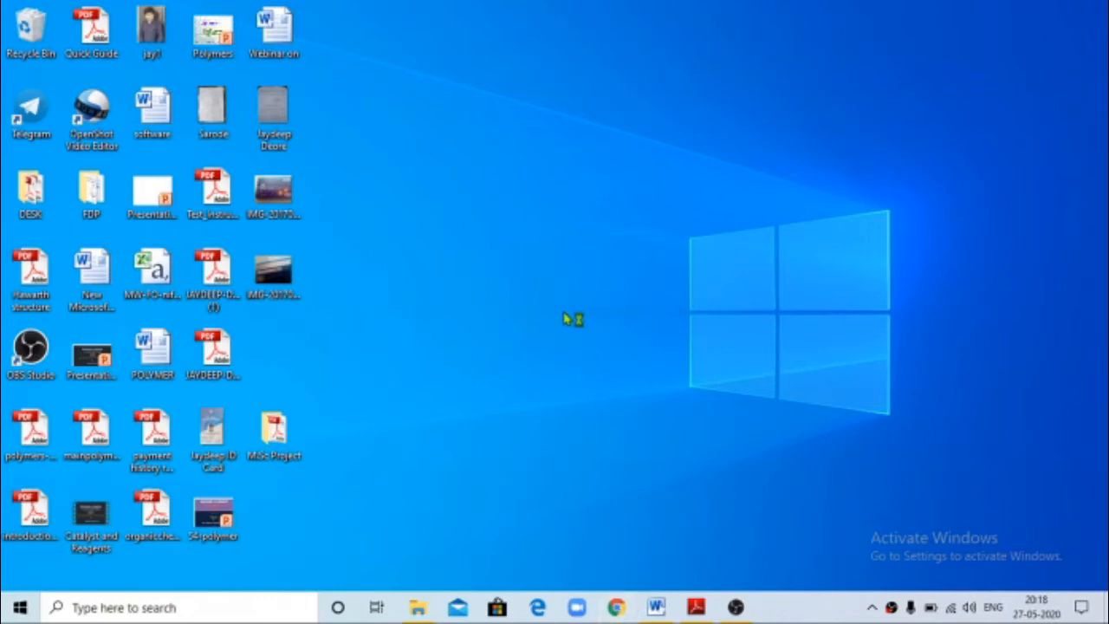
- Launch Chrome and search Google for 'research paper on waste water treatement'
{"action": "left_click", "coordinate": [615, 606]}
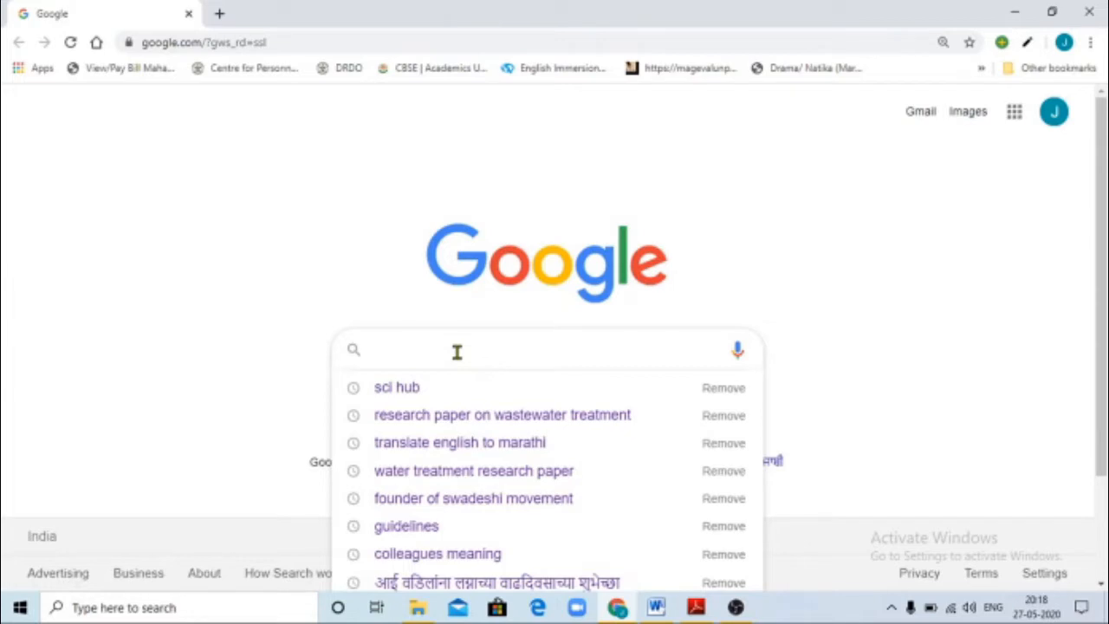
{"action": "type", "text": "research"}
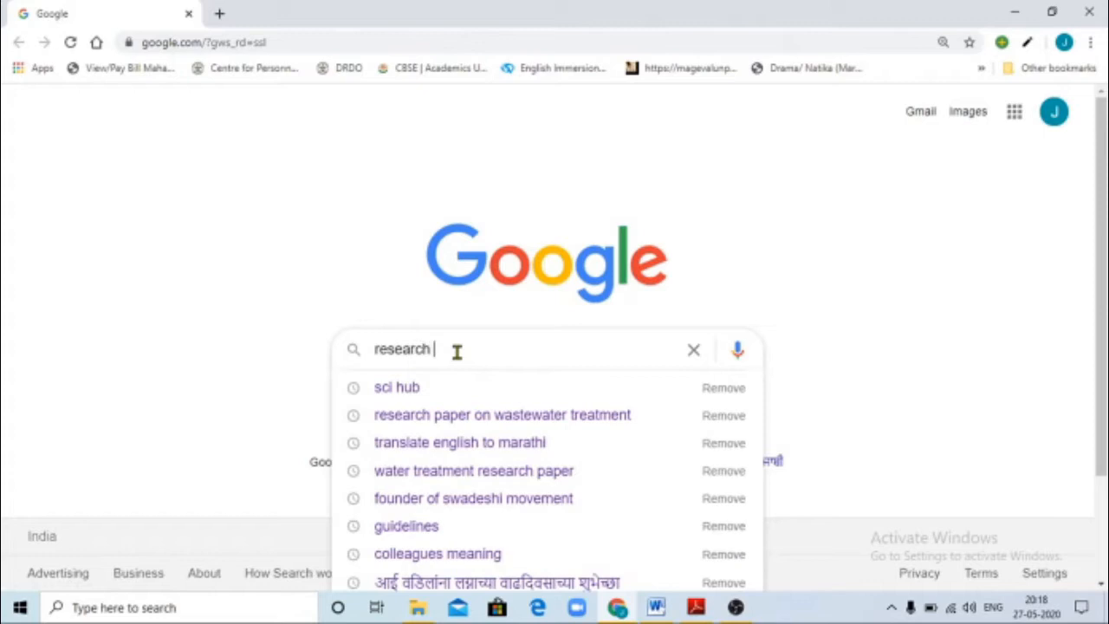
{"action": "type", "text": "p"}
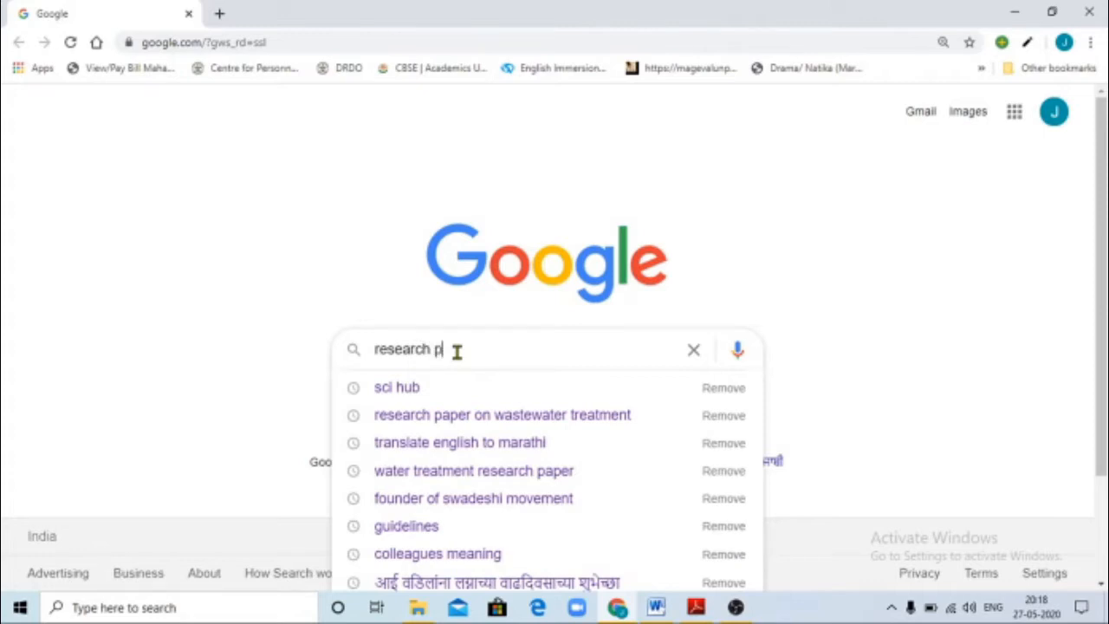
{"action": "type", "text": "aper"}
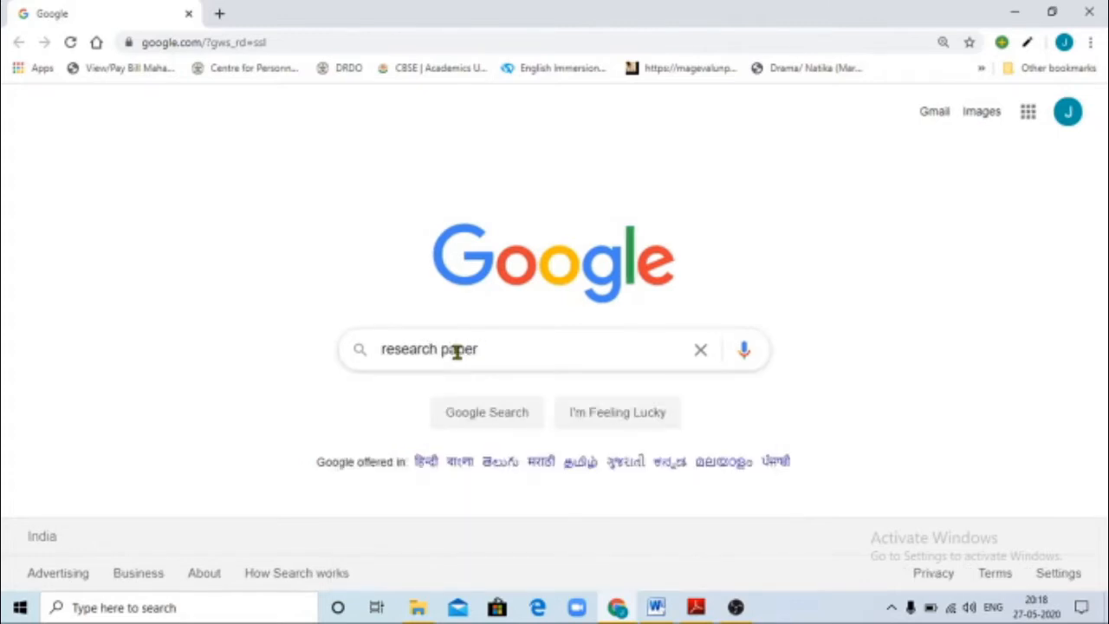
{"action": "type", "text": "on waste w"}
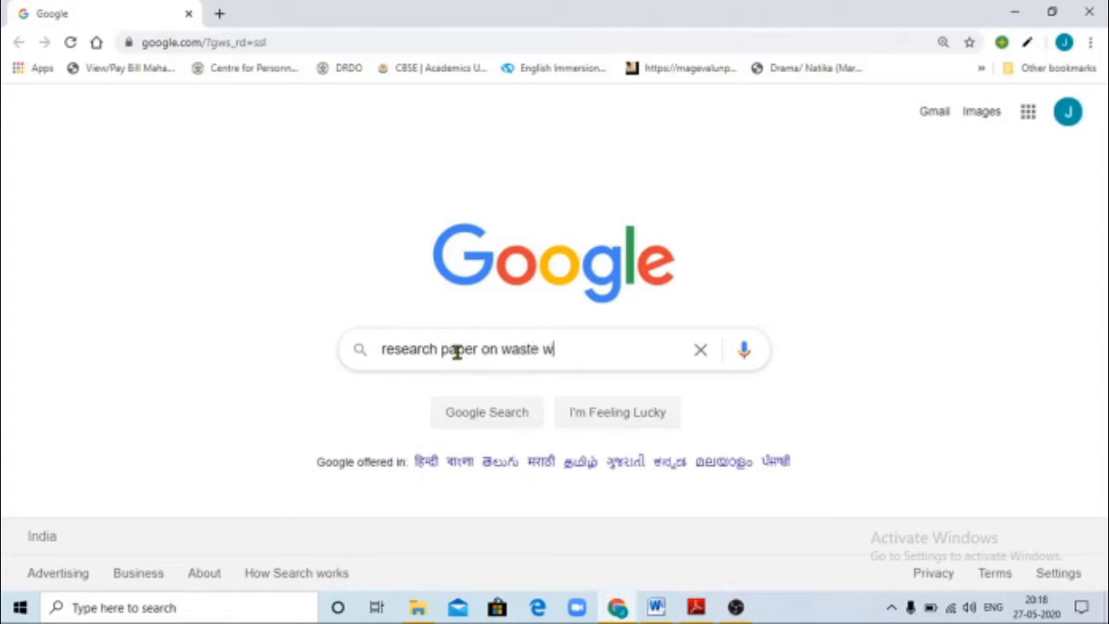
{"action": "type", "text": "ater tr"}
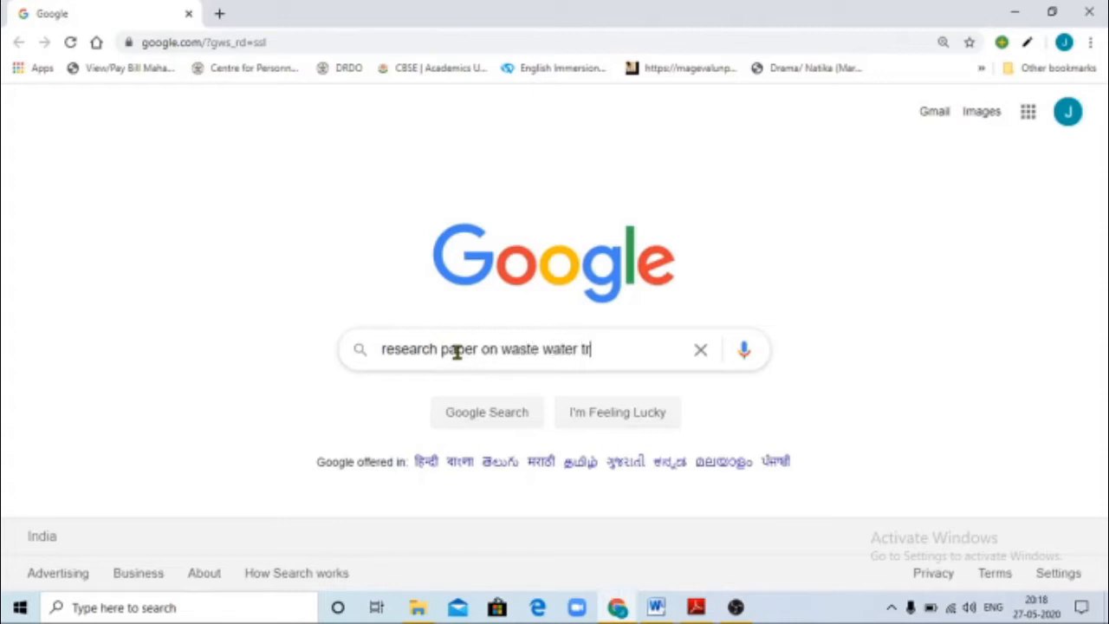
{"action": "type", "text": "eatem"}
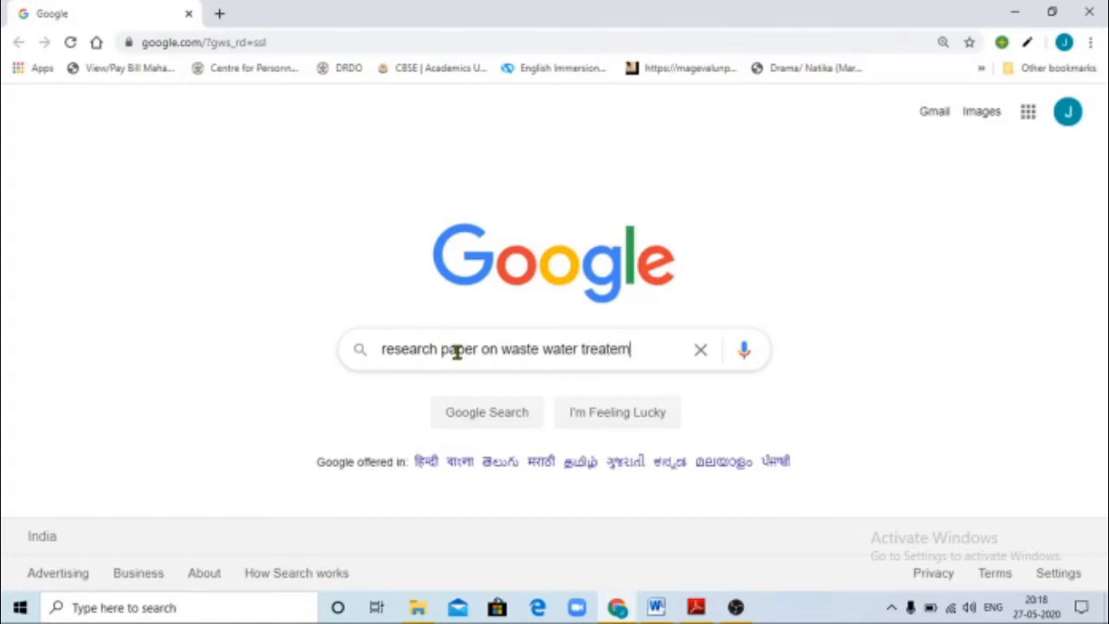
{"action": "type", "text": "n"}
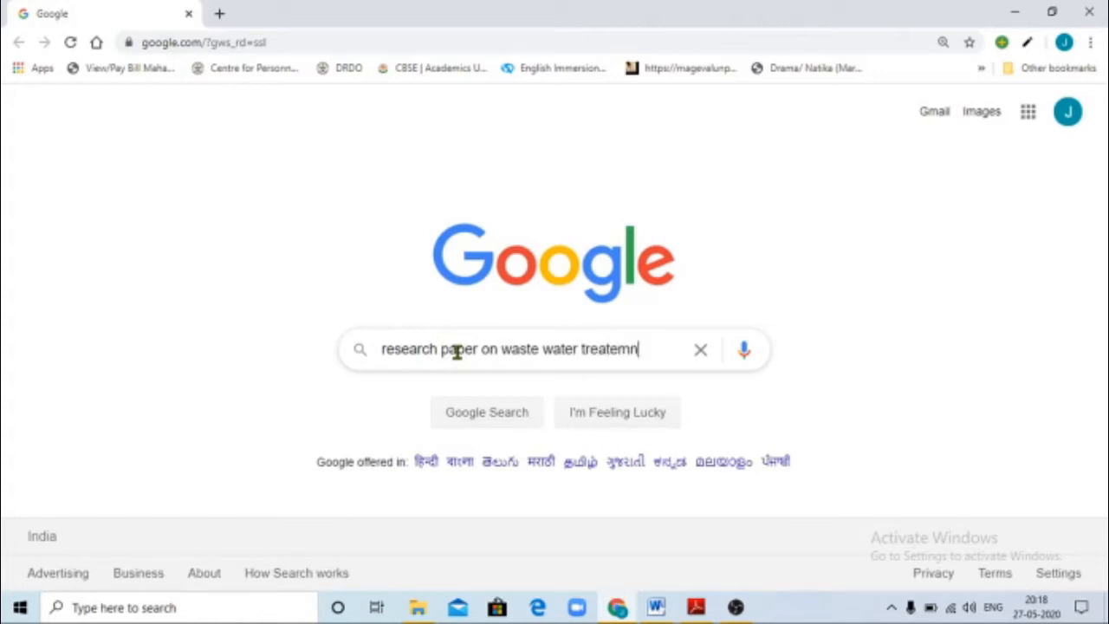
{"action": "type", "text": "e"}
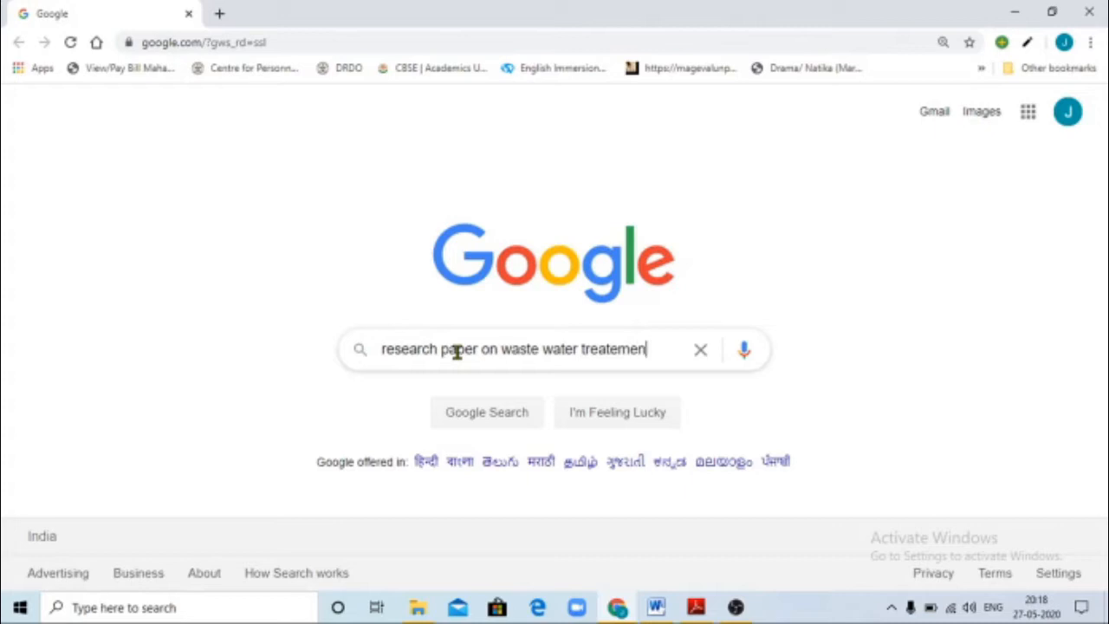
{"action": "key", "text": "enter"}
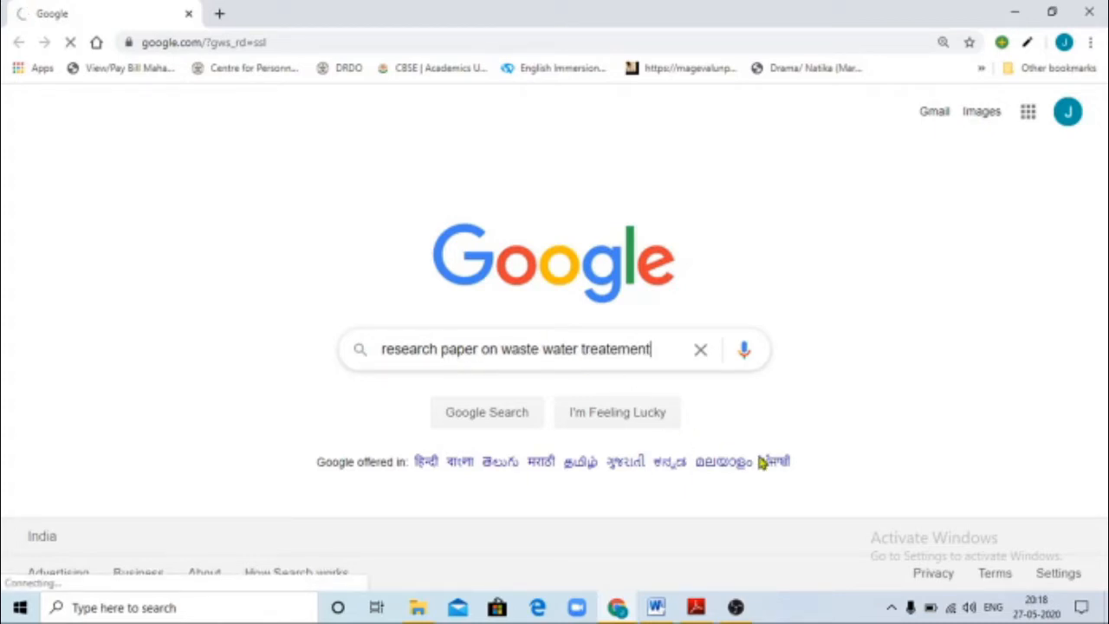
{"action": "mouse_move", "coordinate": [709, 384]}
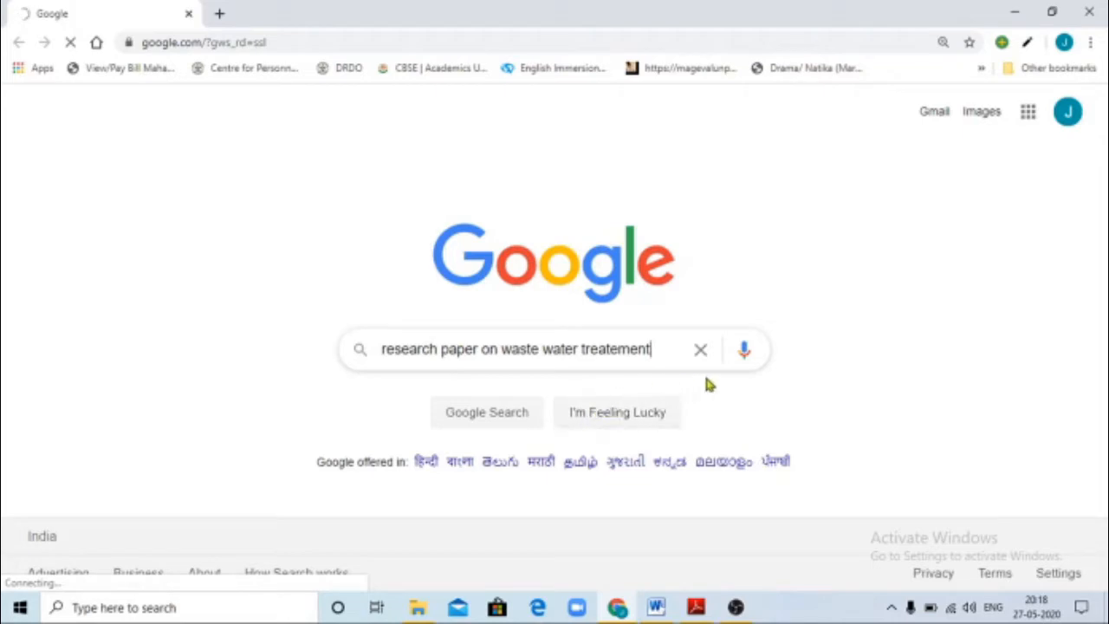
{"action": "mouse_move", "coordinate": [620, 390]}
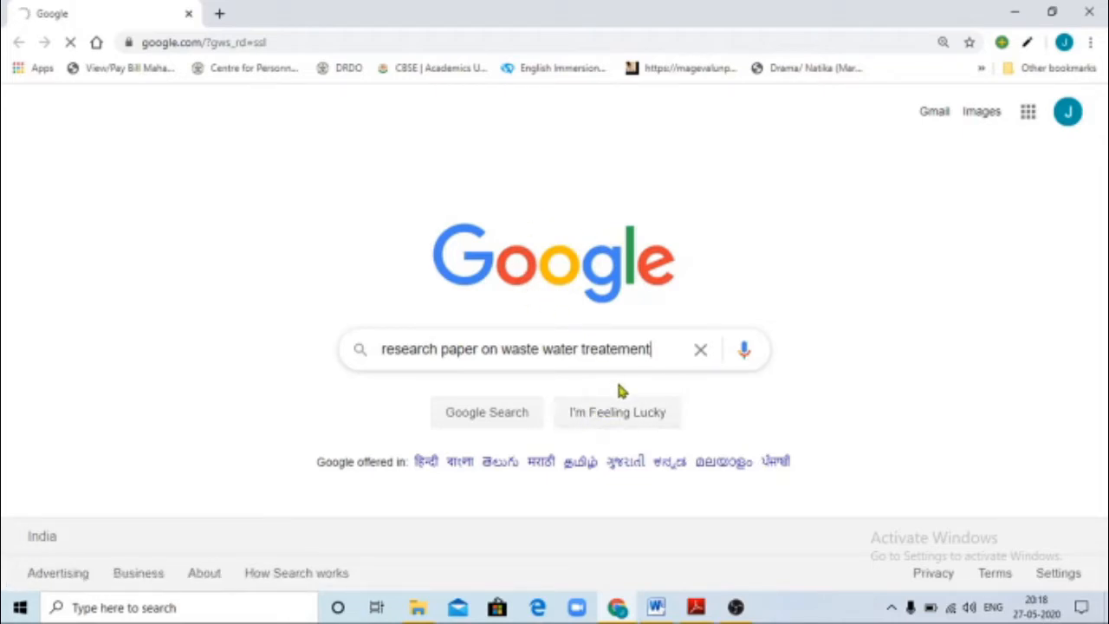
- Load the results and scroll through the Academia.edu, IEEE, Science.gov and Elsevier listings
{"action": "key", "text": "enter"}
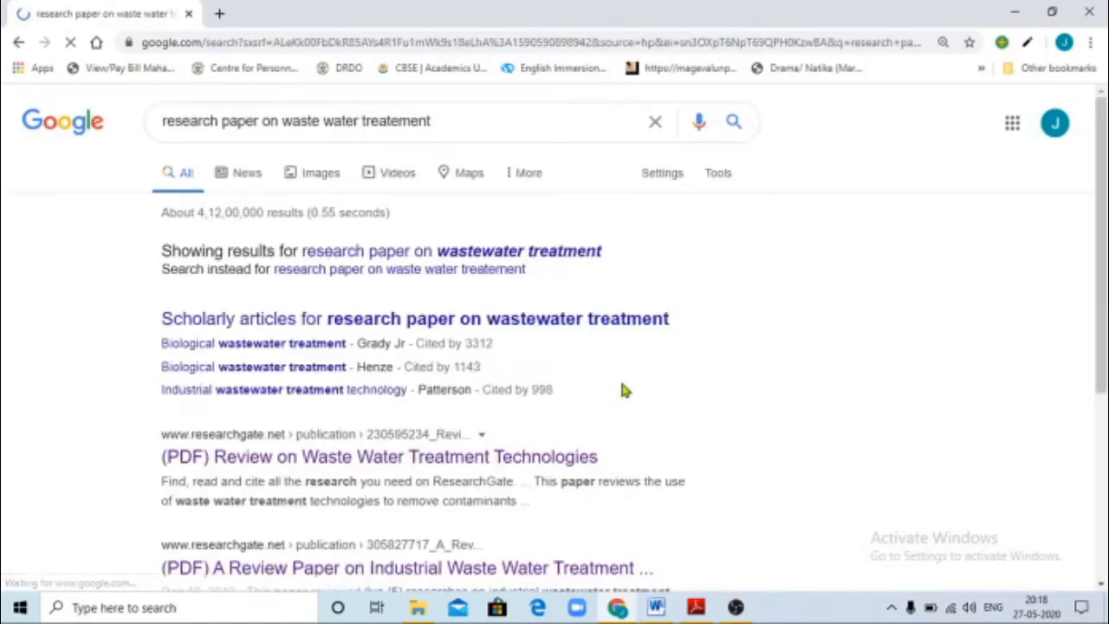
{"action": "scroll", "scroll_direction": "down", "scroll_amount": 3}
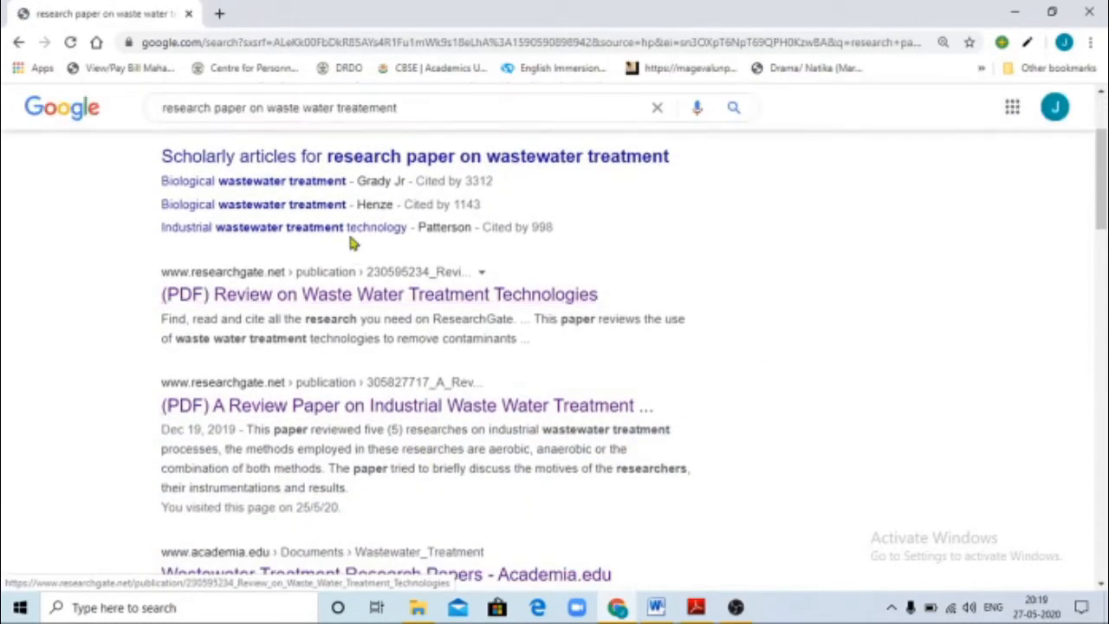
{"action": "scroll", "scroll_direction": "down", "scroll_amount": 3}
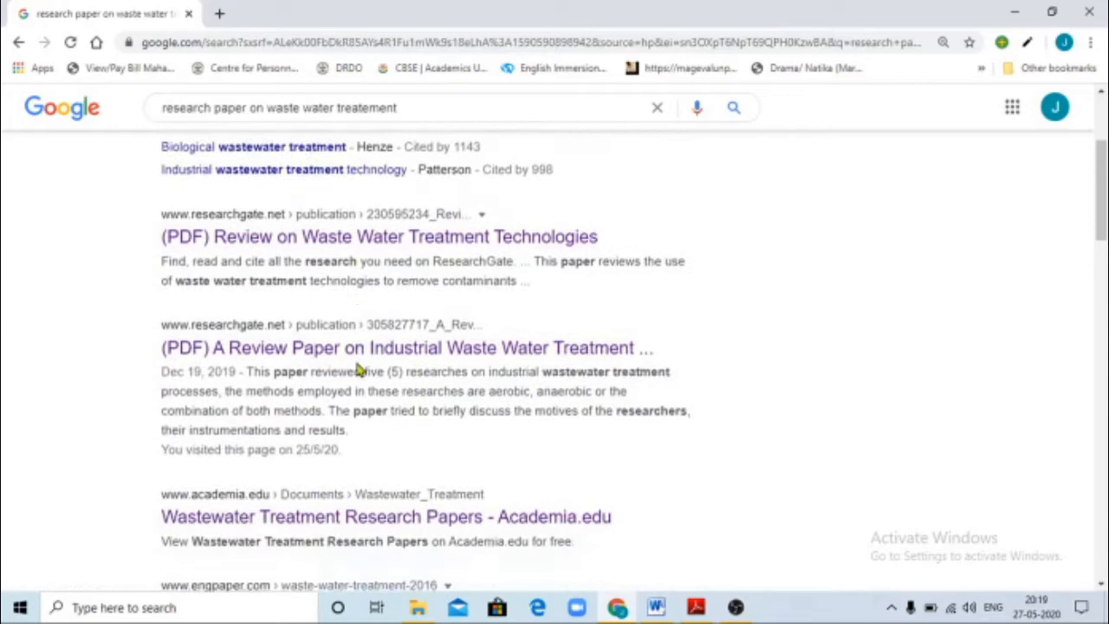
{"action": "scroll", "scroll_direction": "down", "scroll_amount": 3}
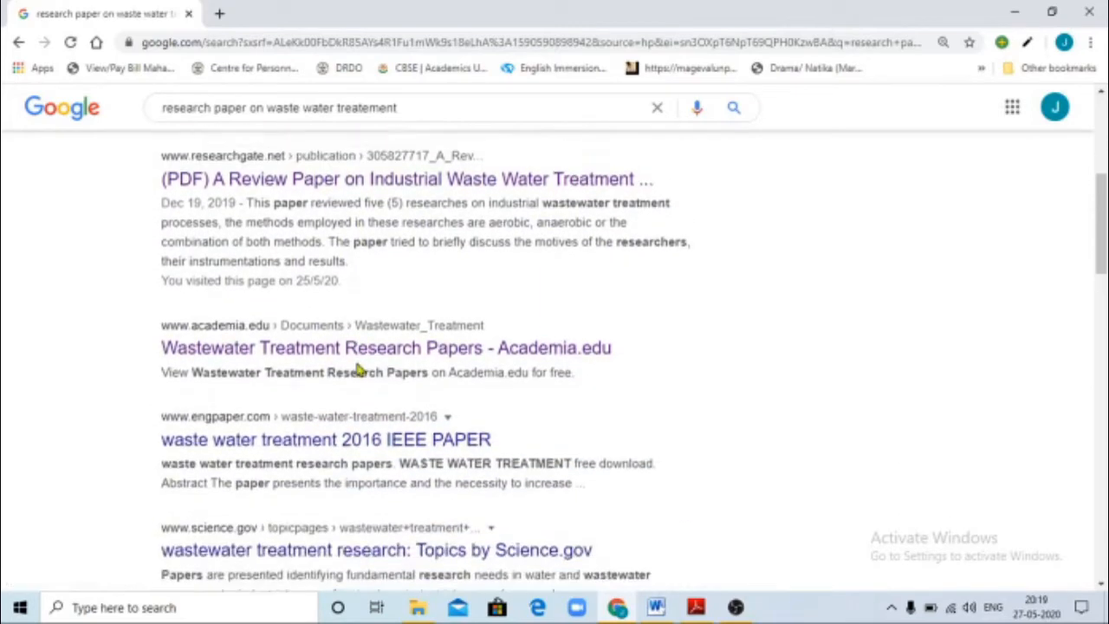
{"action": "scroll", "scroll_direction": "down", "scroll_amount": 3}
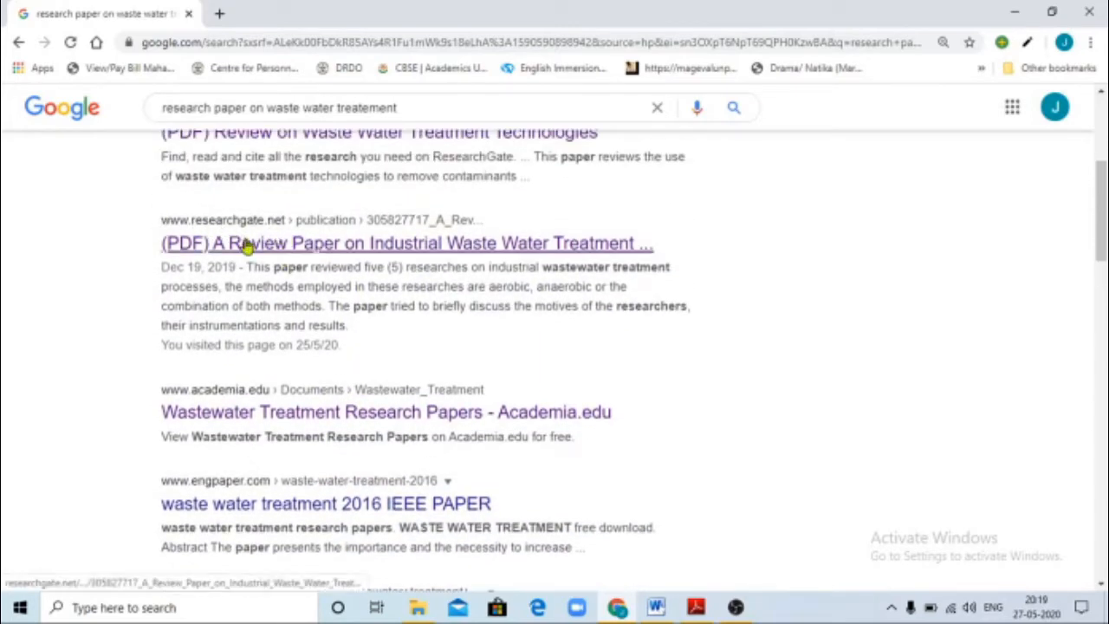
{"action": "scroll", "scroll_direction": "down", "scroll_amount": 3}
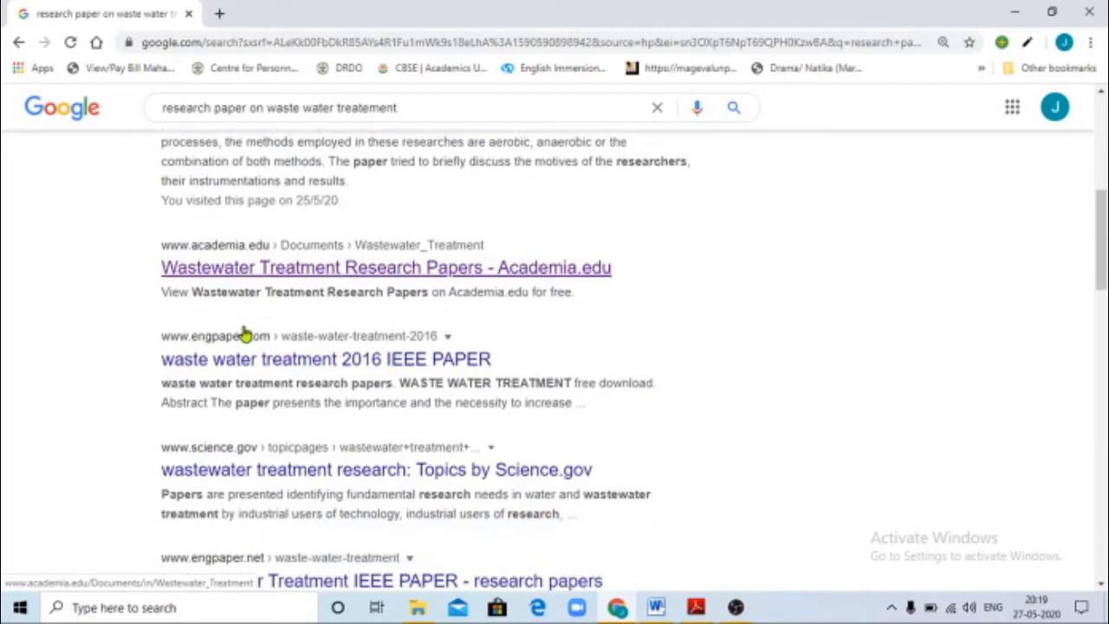
{"action": "scroll", "scroll_direction": "down", "scroll_amount": 3}
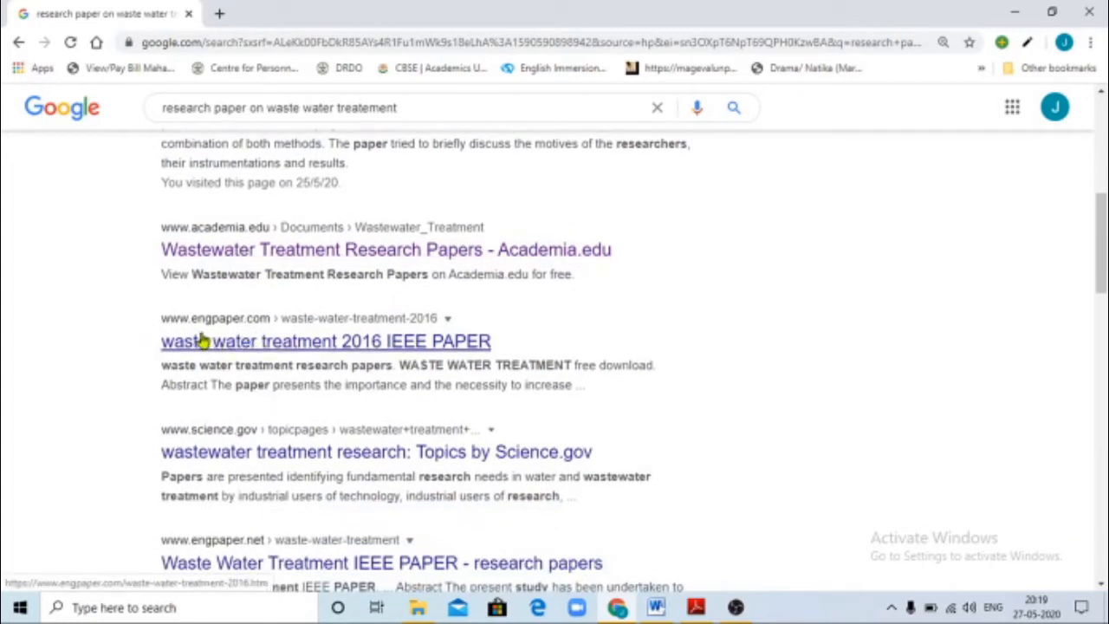
{"action": "scroll", "scroll_direction": "down", "scroll_amount": 3}
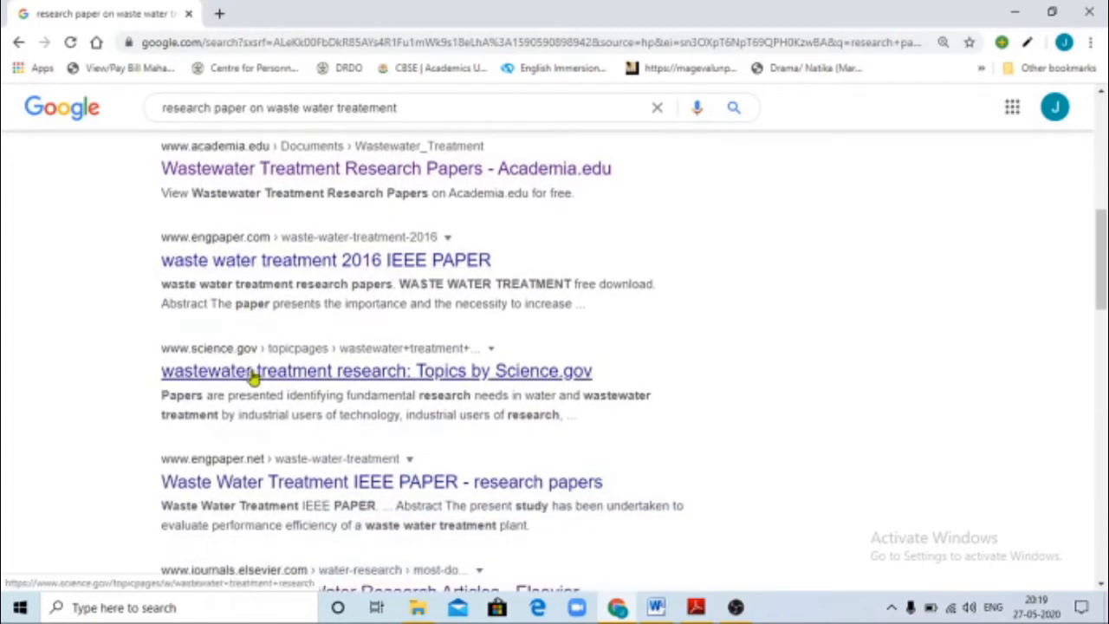
{"action": "scroll", "scroll_direction": "down", "scroll_amount": 3}
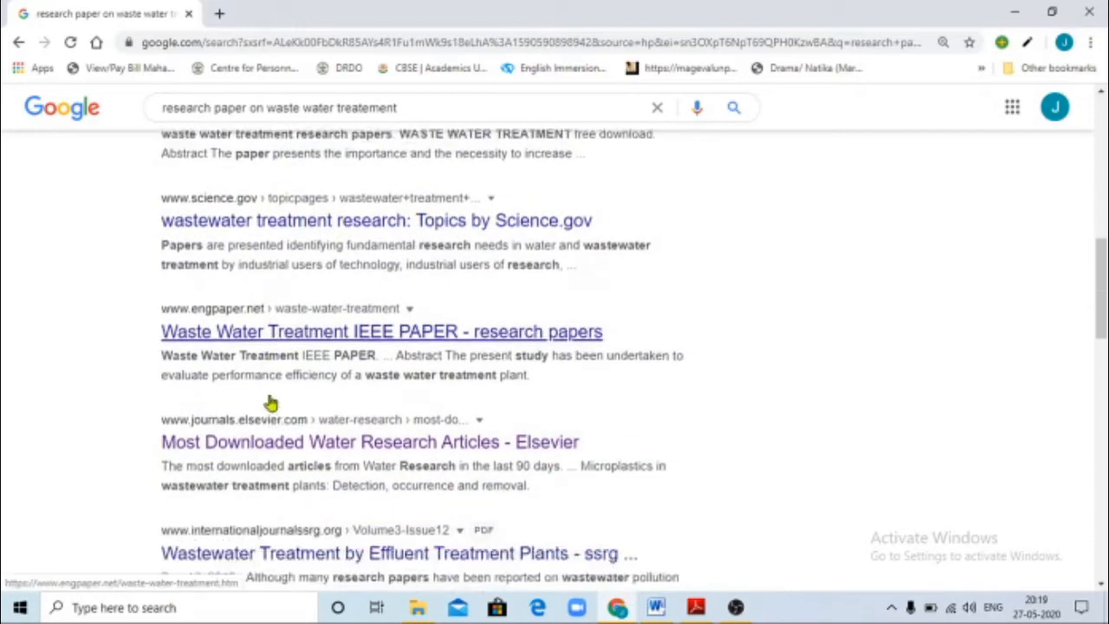
{"action": "scroll", "scroll_direction": "down", "scroll_amount": 3}
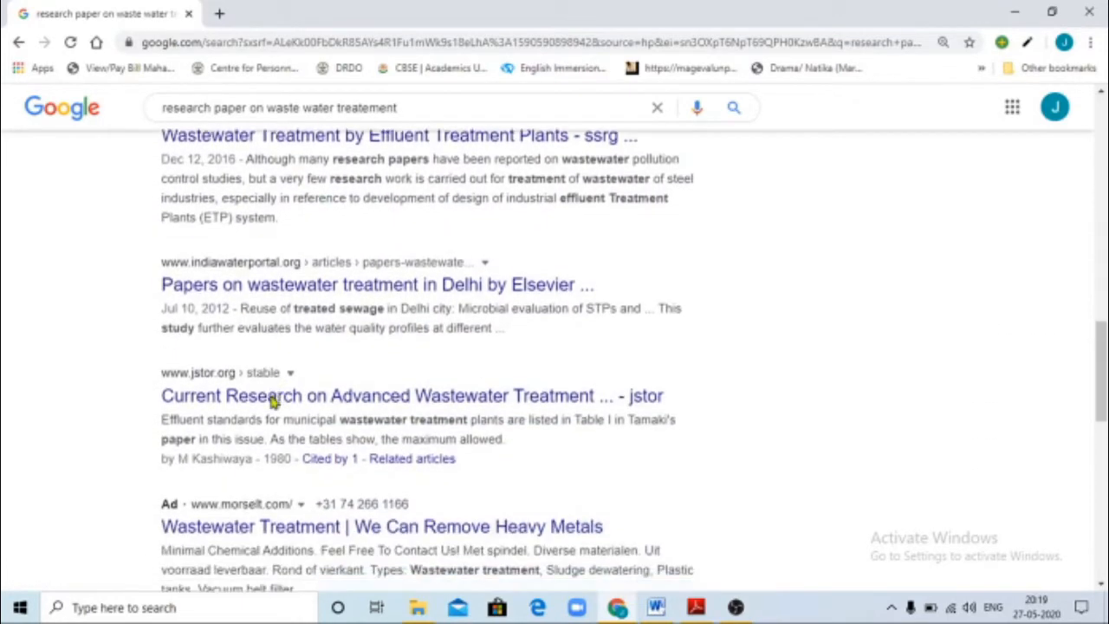
{"action": "scroll", "scroll_direction": "down", "scroll_amount": 3}
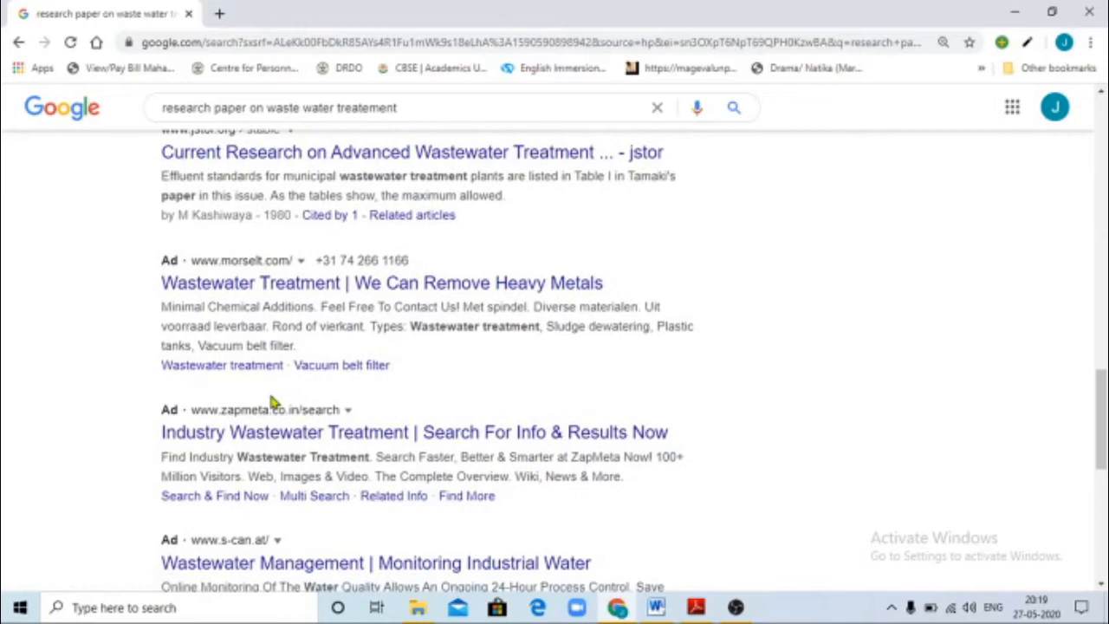
{"action": "scroll", "scroll_direction": "down", "scroll_amount": 3}
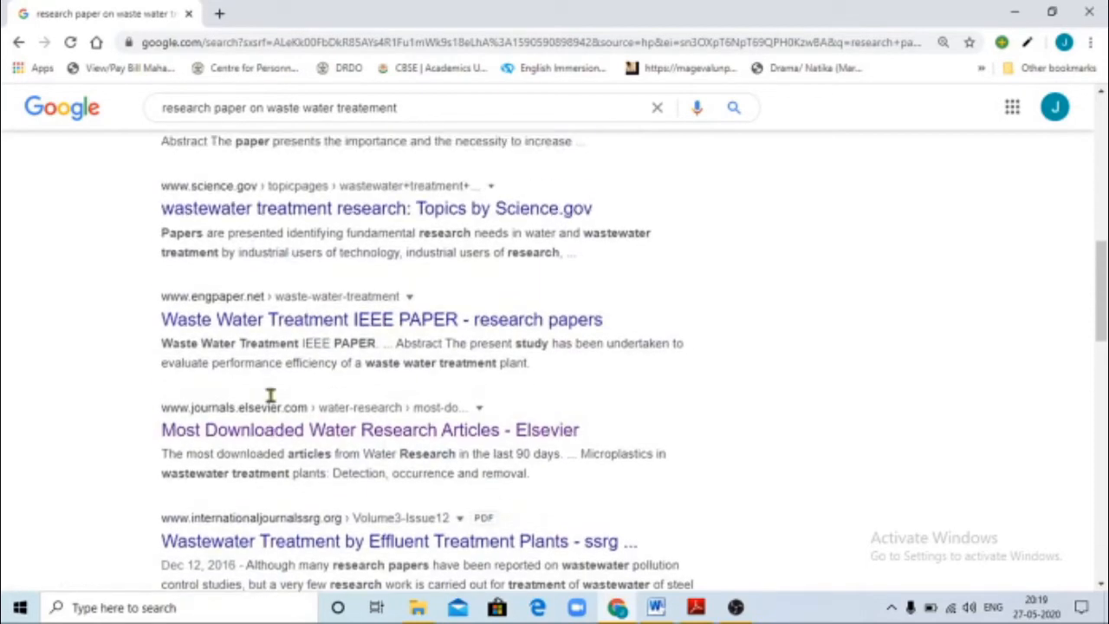
{"action": "scroll", "scroll_direction": "up", "scroll_amount": 3}
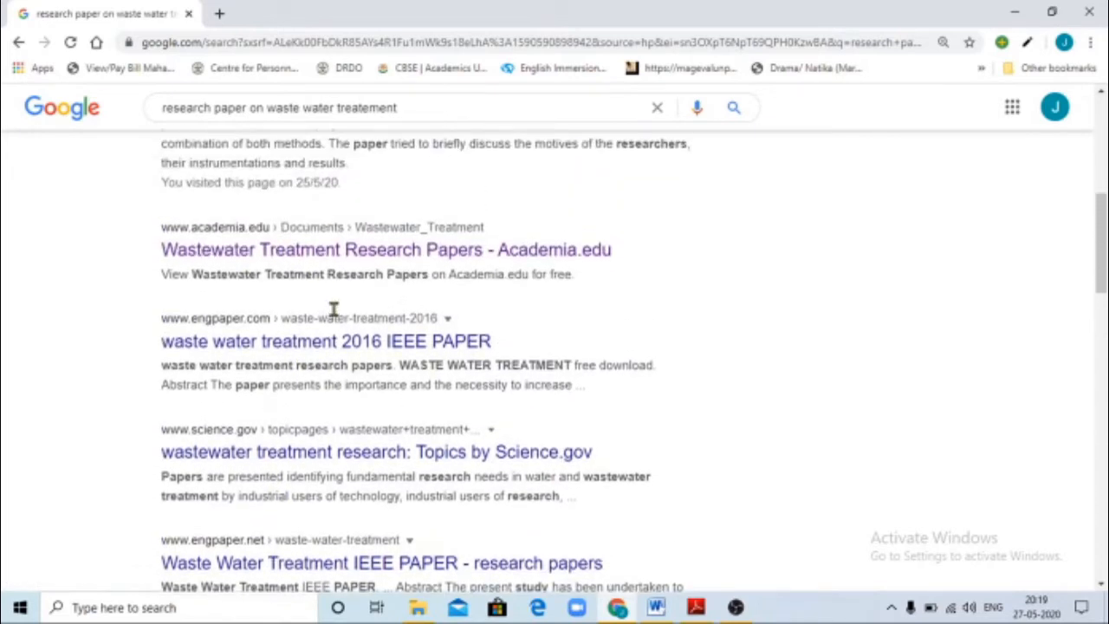
{"action": "mouse_move", "coordinate": [257, 263]}
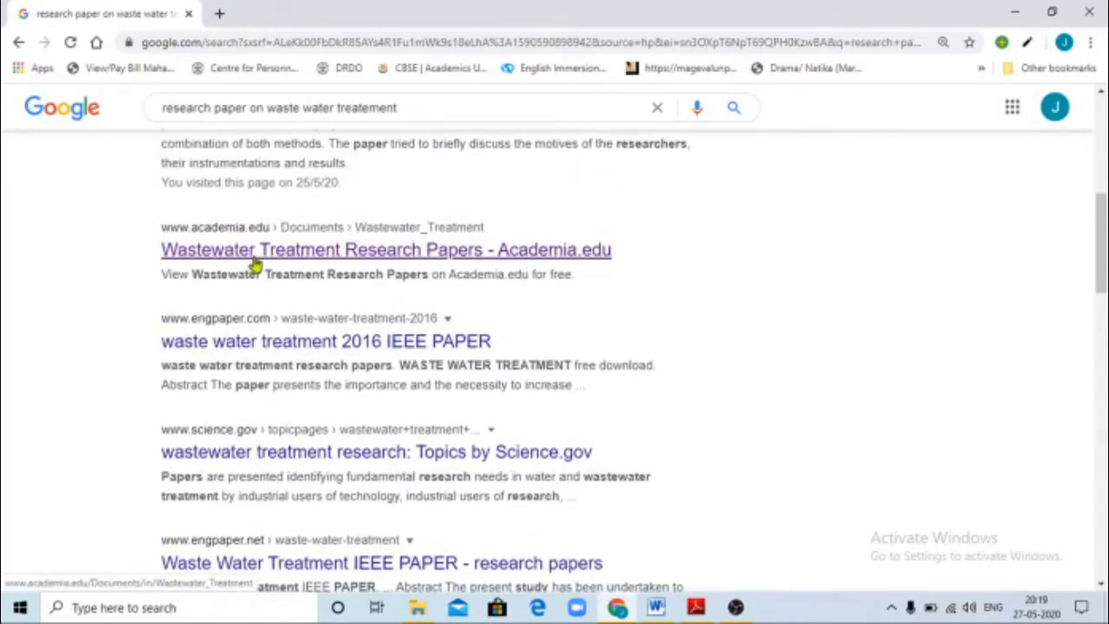
- Open the Academia.edu Wastewater Treatment result and browse its Papers list
{"action": "left_click", "coordinate": [385, 250]}
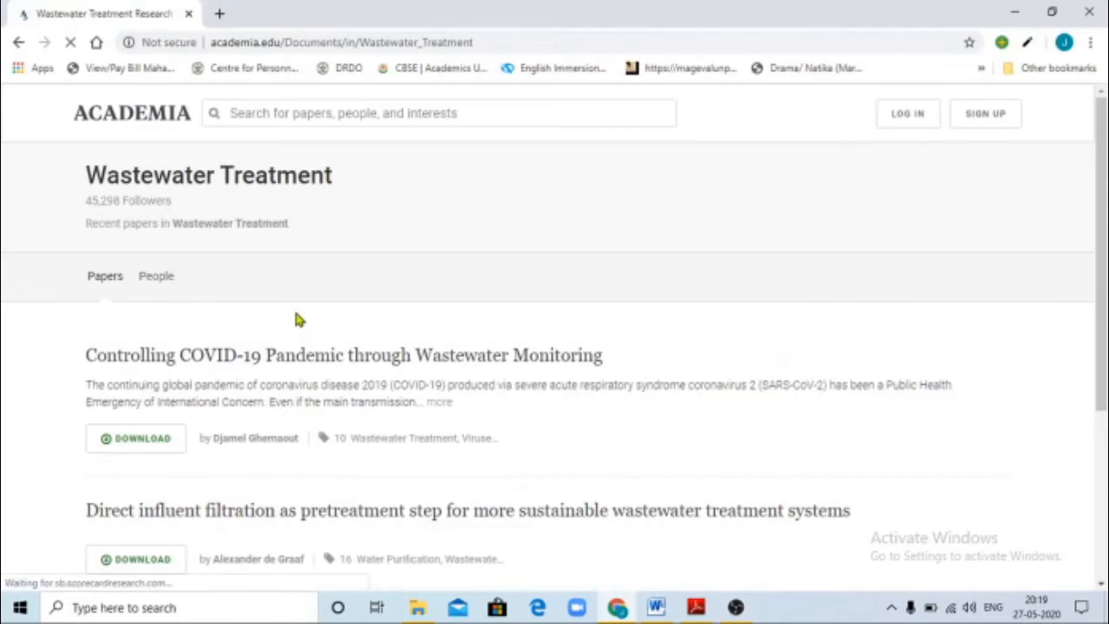
{"action": "scroll", "scroll_direction": "down", "scroll_amount": 3}
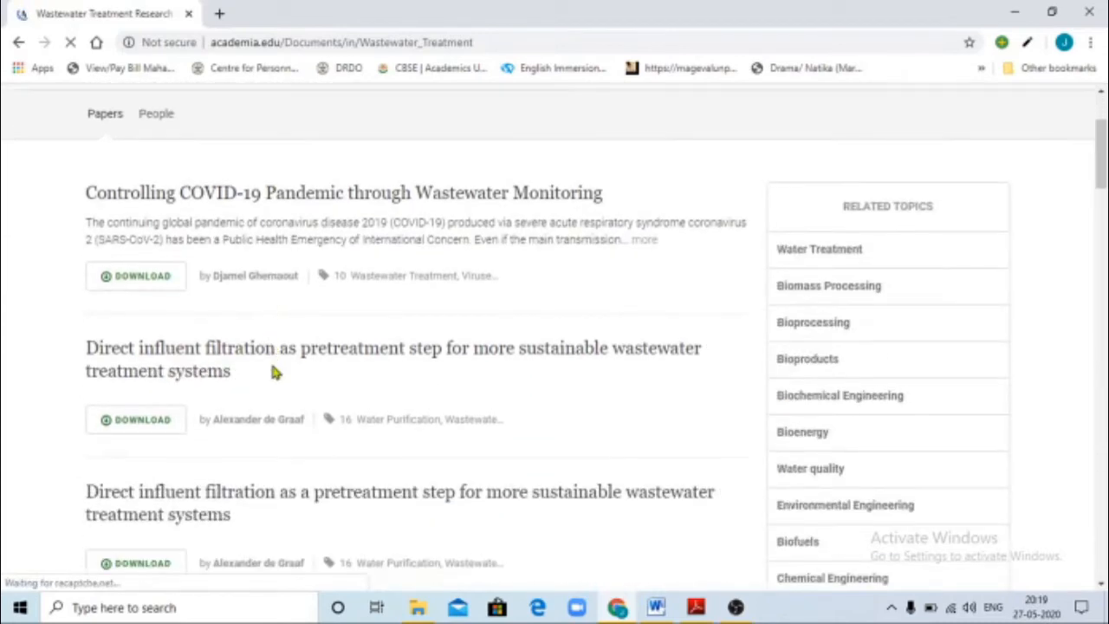
{"action": "scroll", "scroll_direction": "down", "scroll_amount": 3}
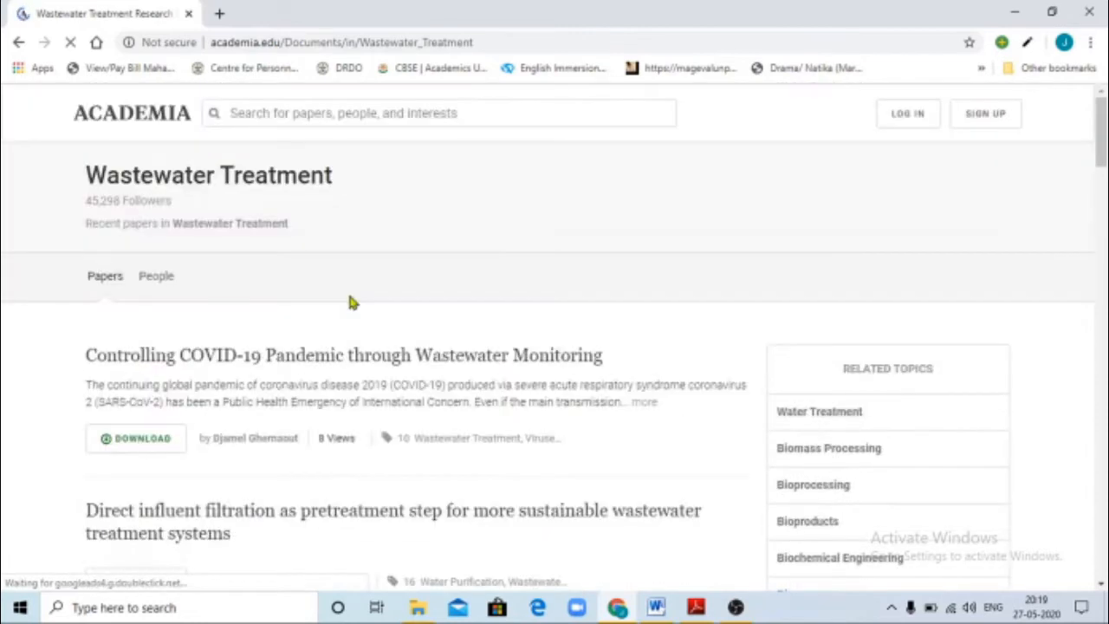
{"action": "mouse_move", "coordinate": [348, 318]}
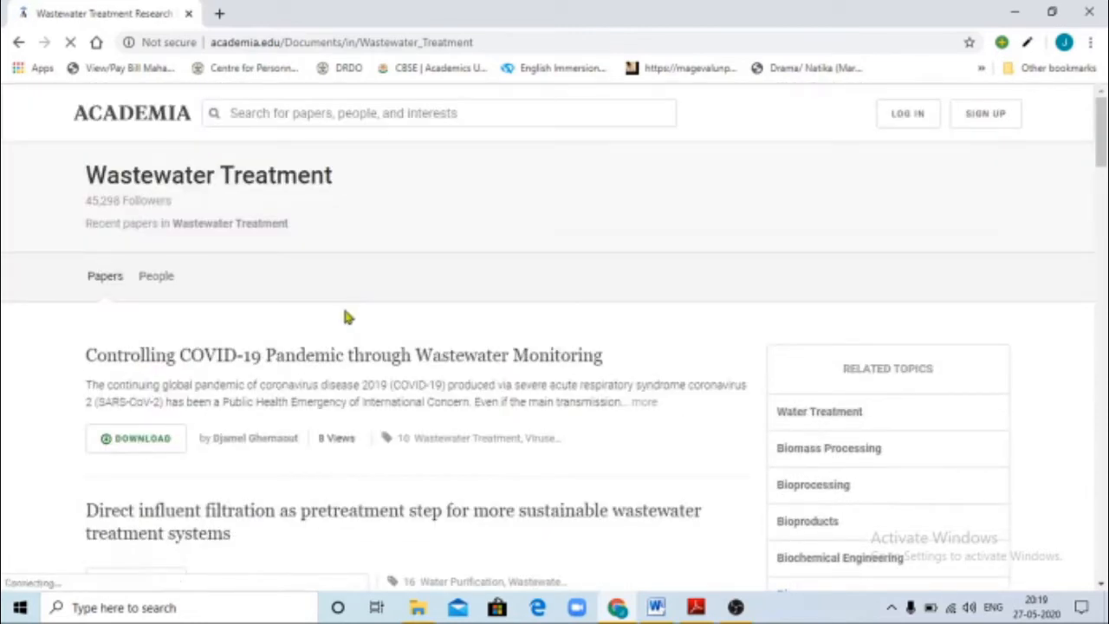
{"action": "mouse_move", "coordinate": [122, 147]}
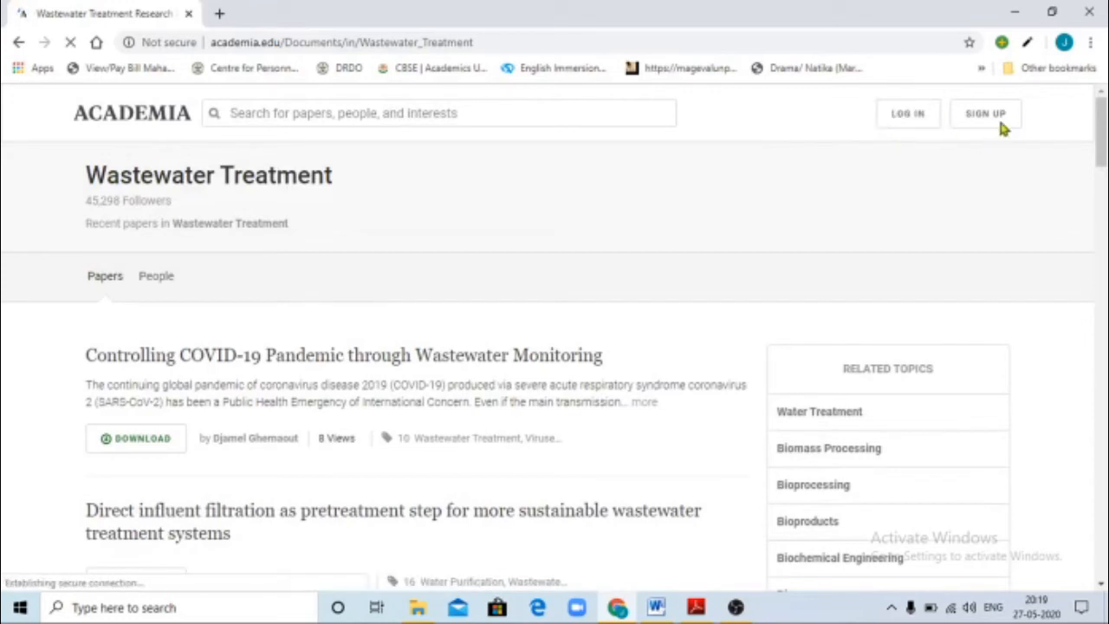
{"action": "mouse_move", "coordinate": [223, 390]}
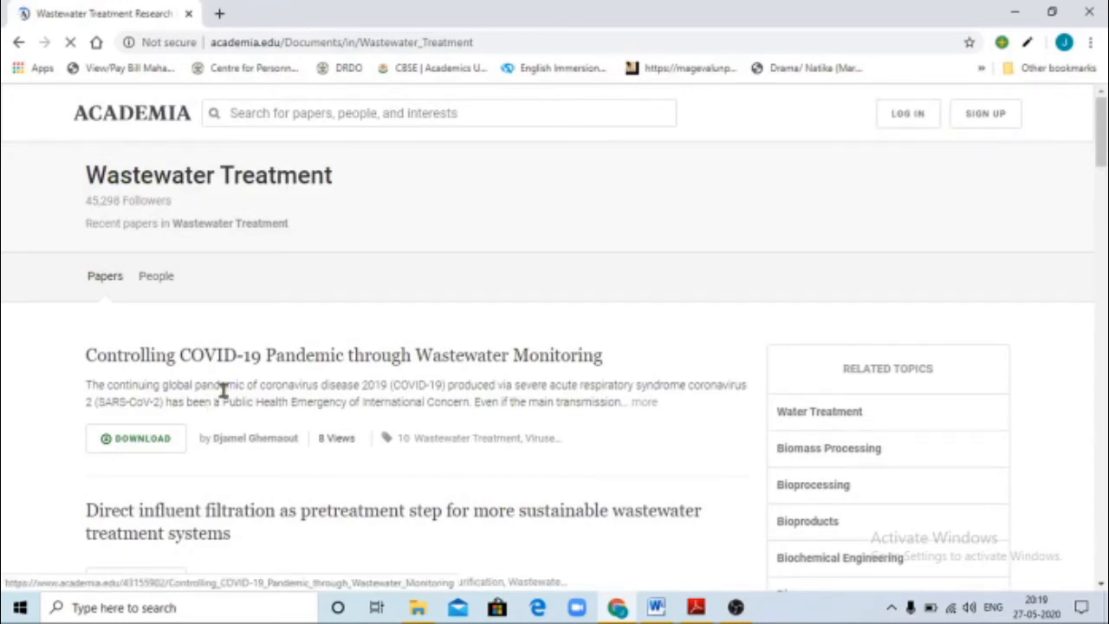
{"action": "scroll", "scroll_direction": "down", "scroll_amount": 3}
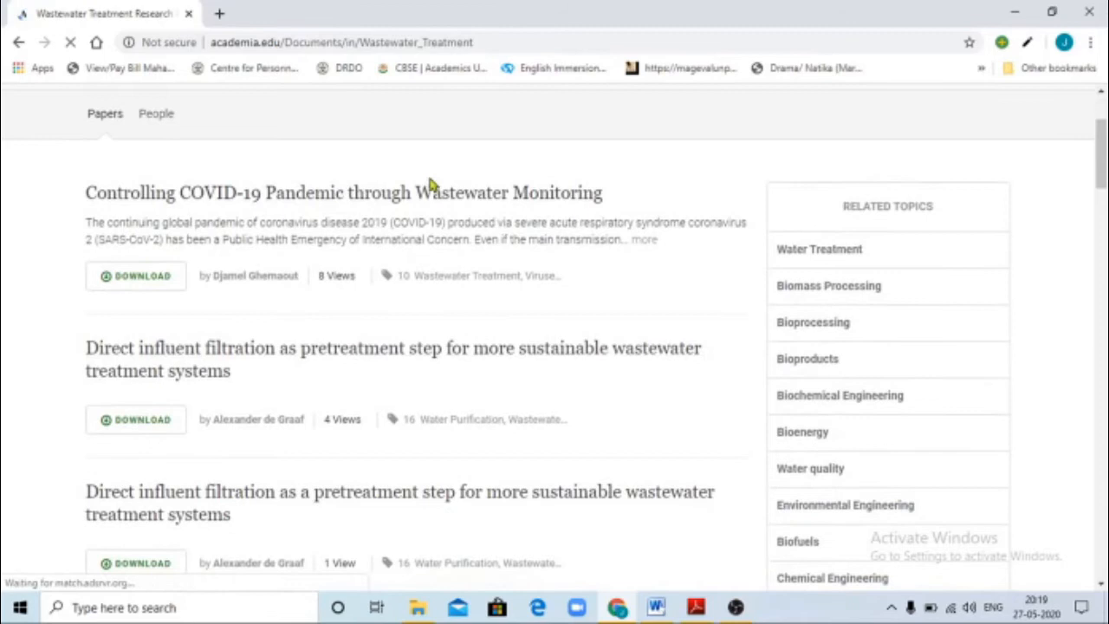
- Open the 'Controlling COVID-19 Pandemic through Wastewater Monitoring' paper and view its download options
{"action": "left_click", "coordinate": [343, 192]}
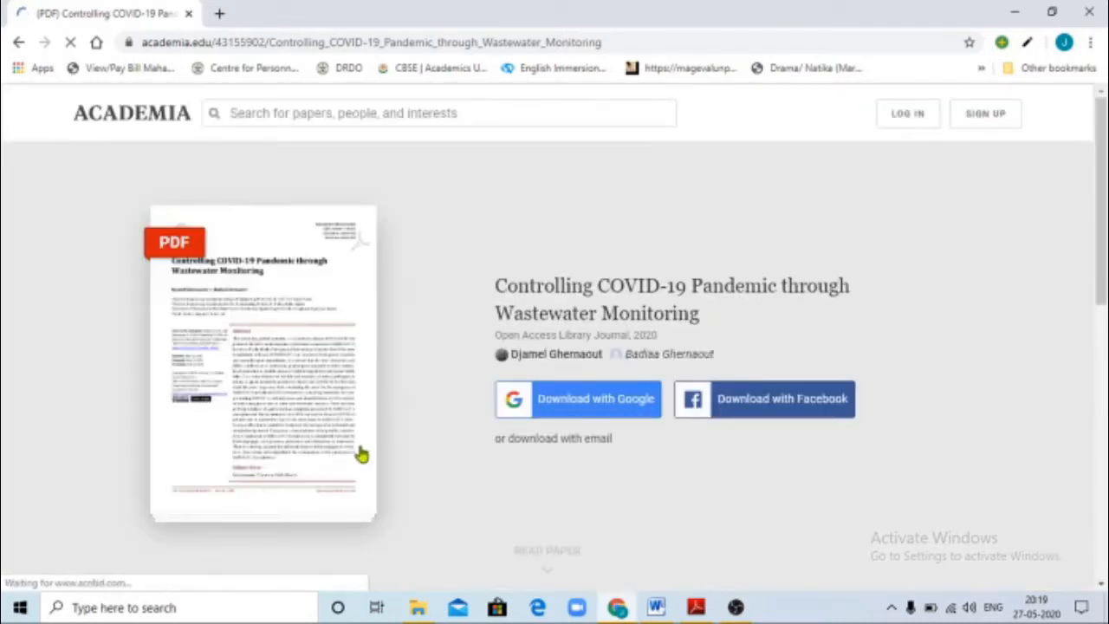
{"action": "scroll", "scroll_direction": "down", "scroll_amount": 3}
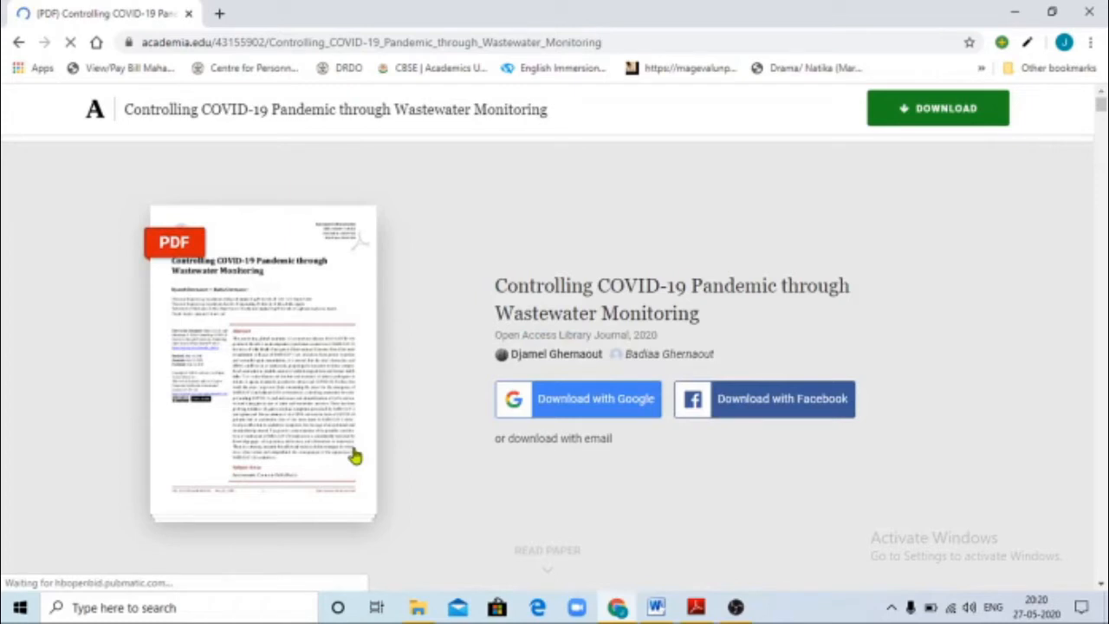
{"action": "scroll", "scroll_direction": "down", "scroll_amount": 3}
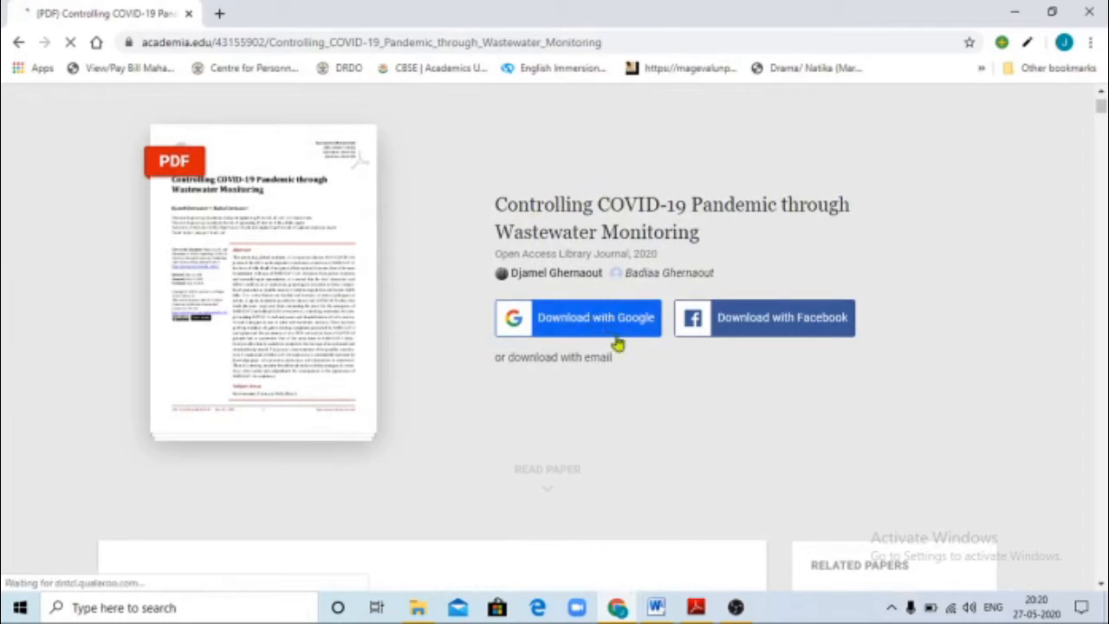
- Read the paper's first-page preview and select its DOI link in the citation box
{"action": "left_click", "coordinate": [577, 317]}
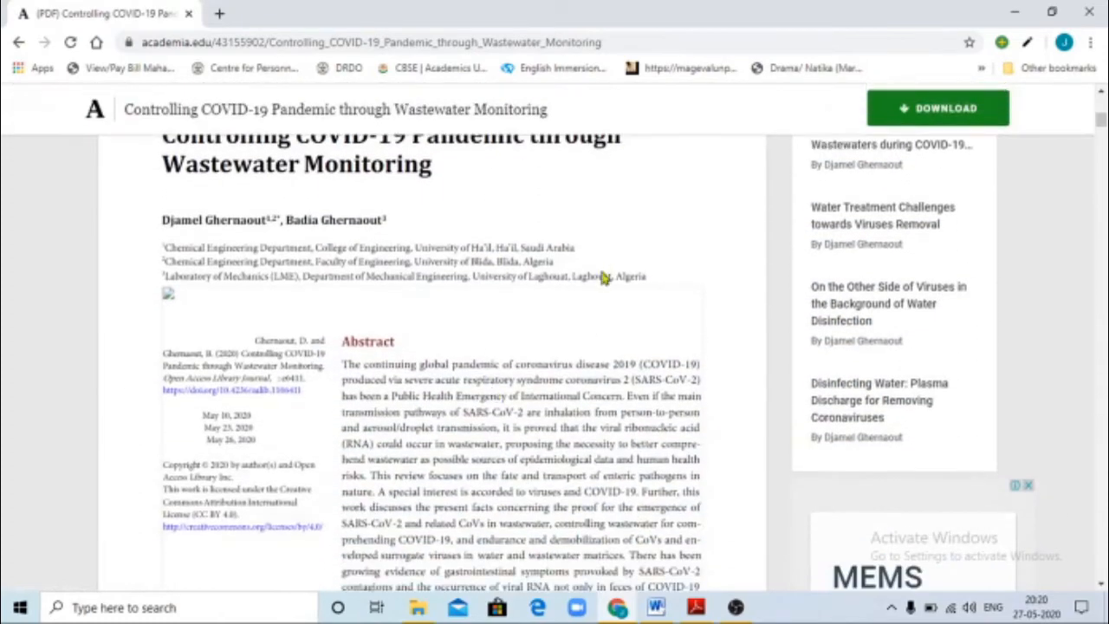
{"action": "scroll", "scroll_direction": "up", "scroll_amount": 3}
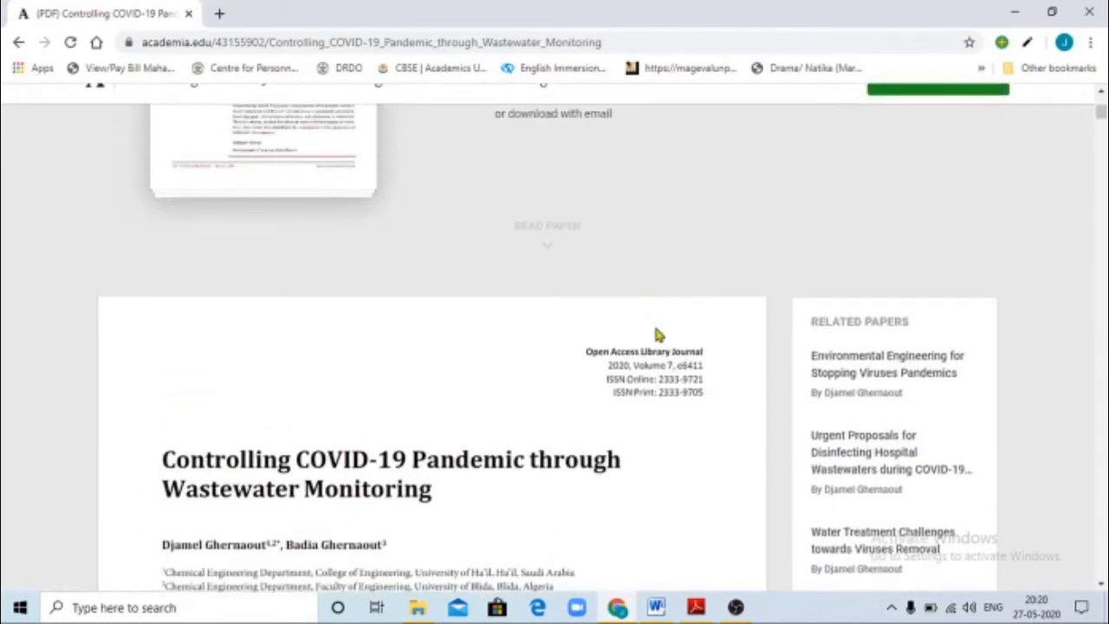
{"action": "scroll", "scroll_direction": "down", "scroll_amount": 3}
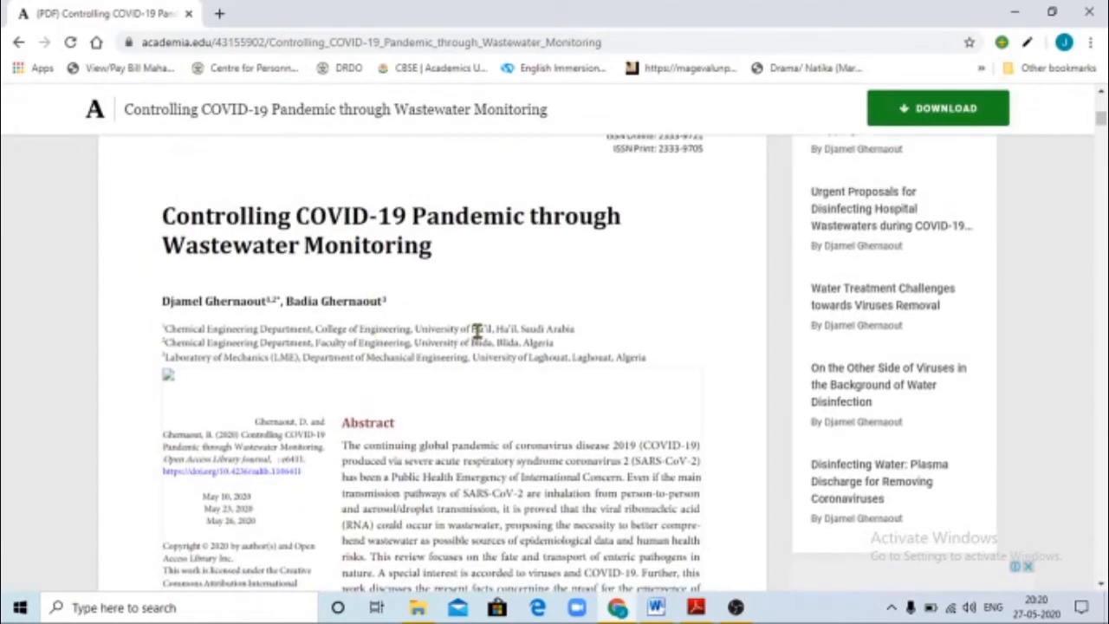
{"action": "scroll", "scroll_direction": "down", "scroll_amount": 3}
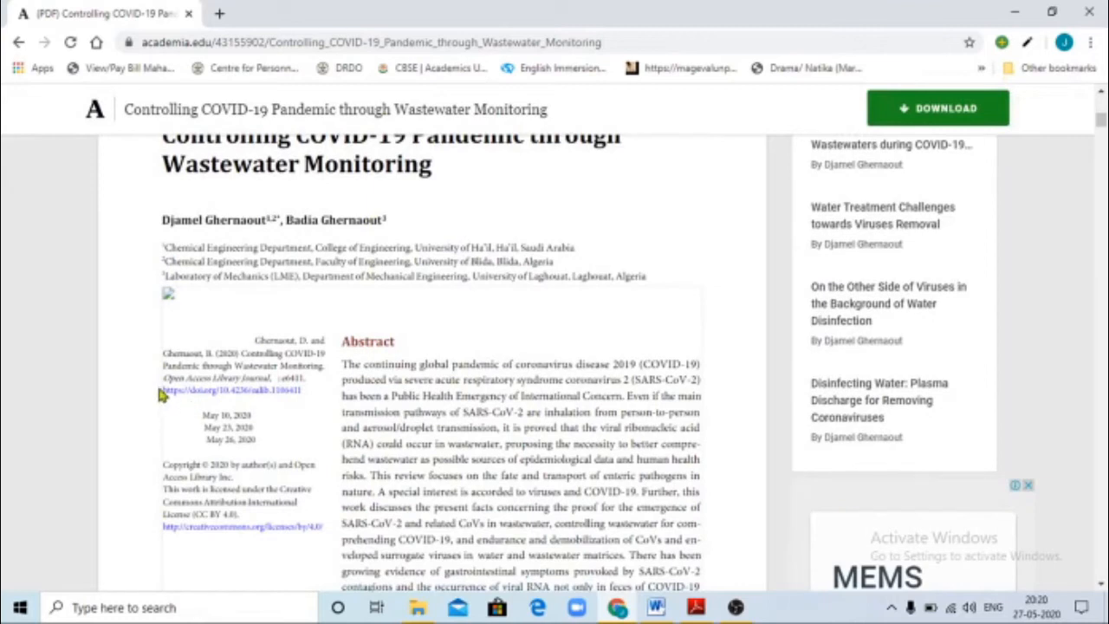
{"action": "mouse_move", "coordinate": [233, 397]}
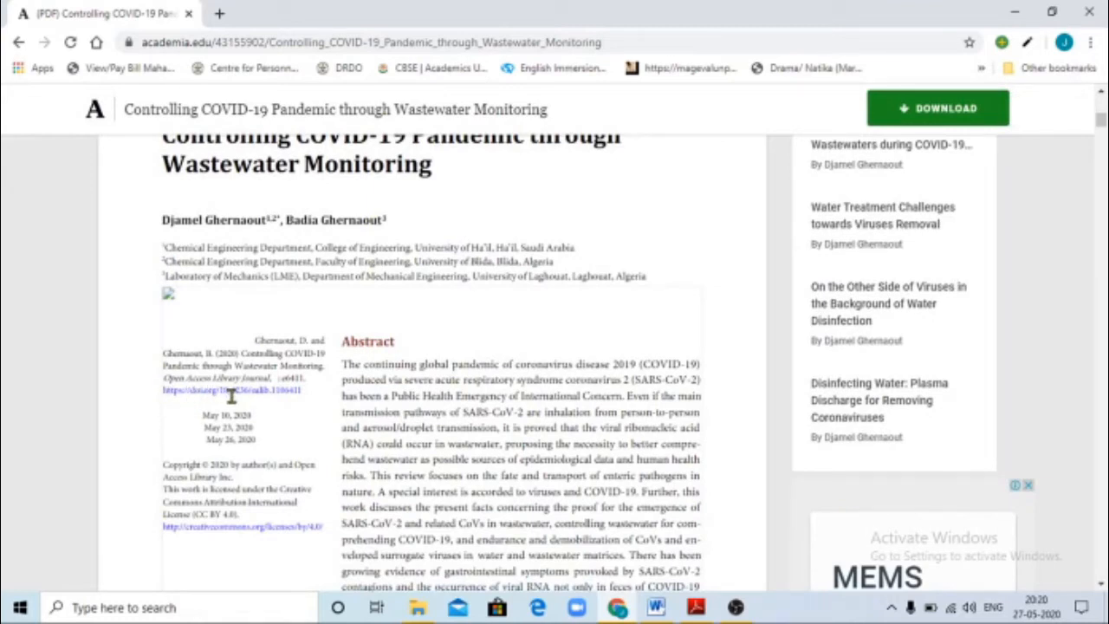
{"action": "mouse_move", "coordinate": [274, 418]}
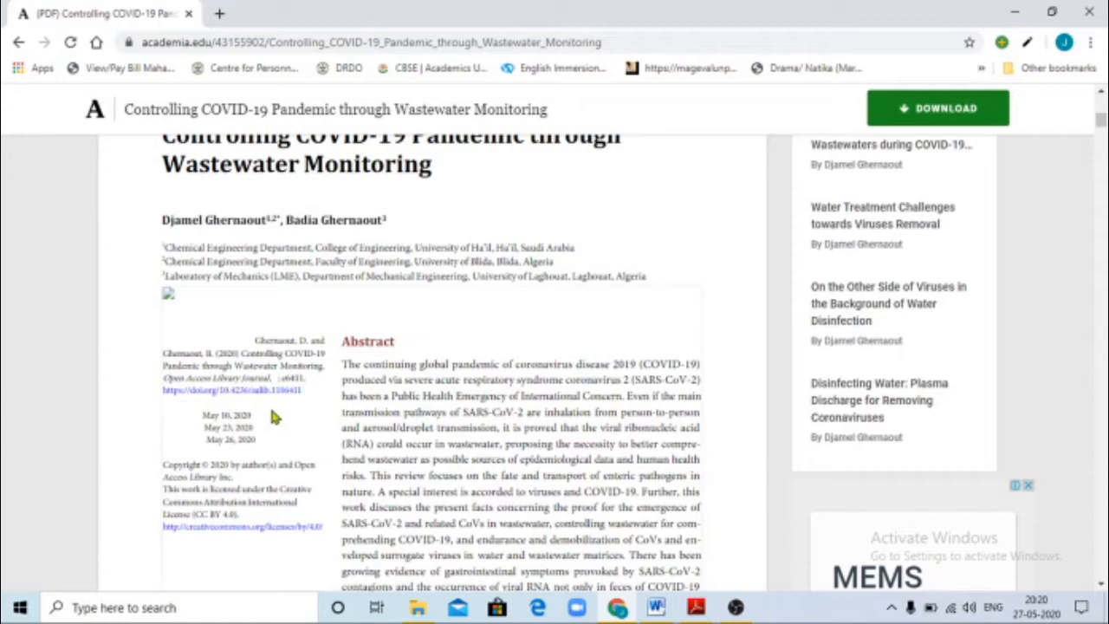
{"action": "mouse_move", "coordinate": [314, 402]}
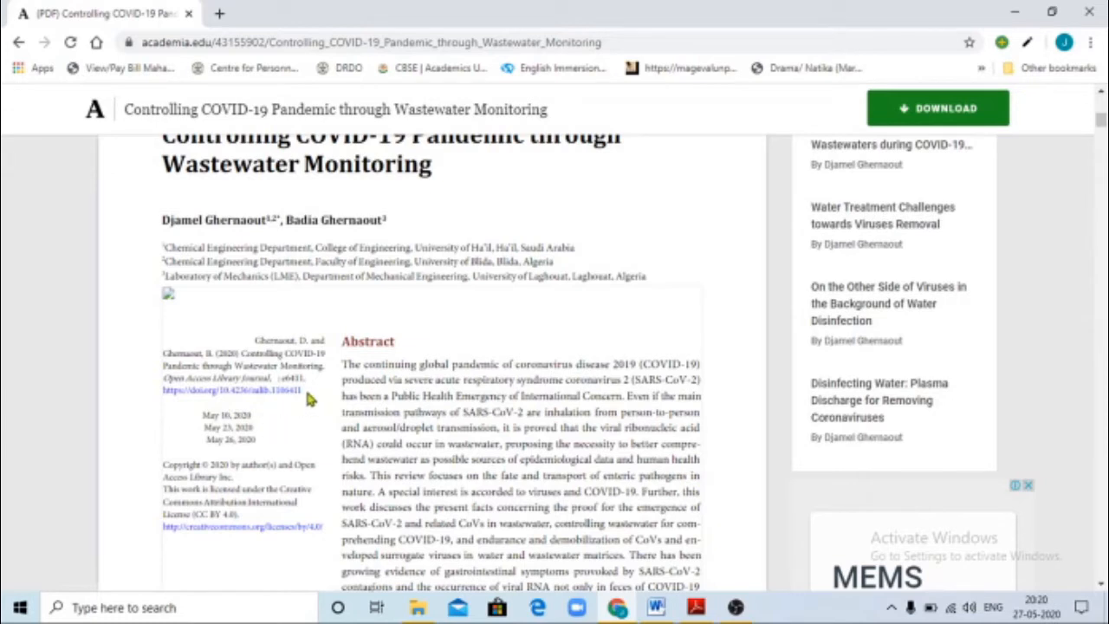
{"action": "mouse_move", "coordinate": [276, 390]}
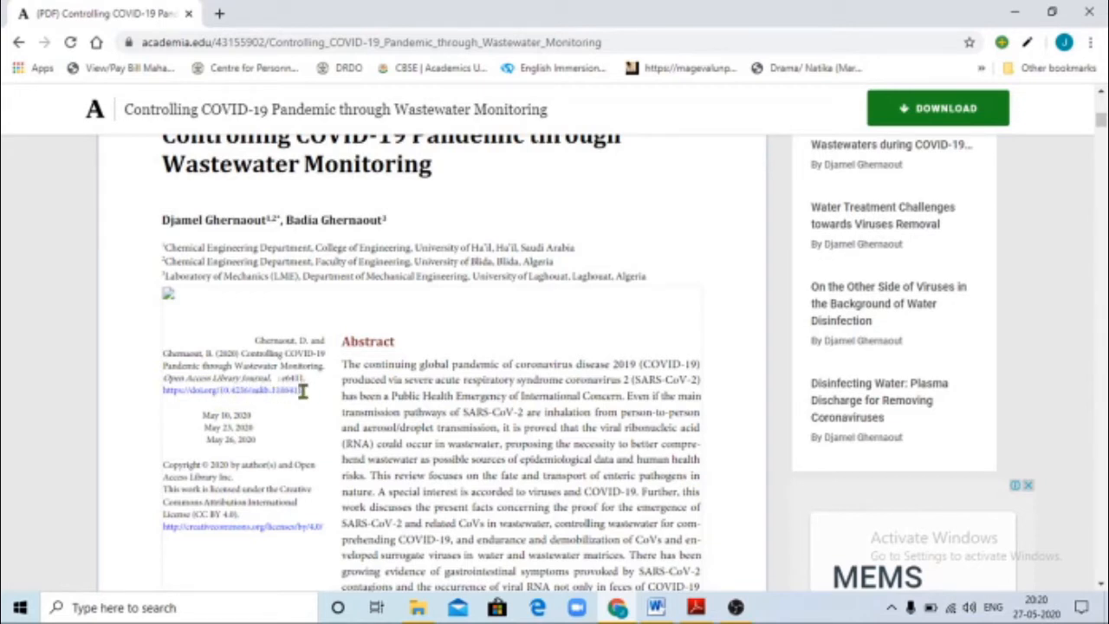
{"action": "left_click_drag", "start_coordinate": [162, 392], "coordinate": [305, 391]}
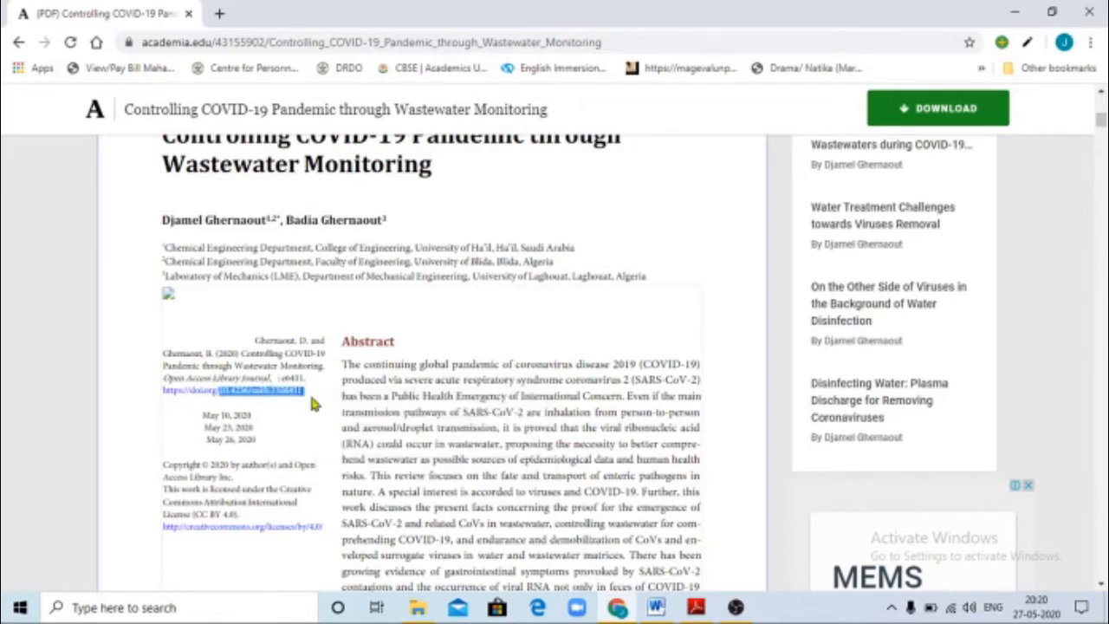
- Go to sci-hub.tw in a fresh browser tab
{"action": "left_click", "coordinate": [218, 14]}
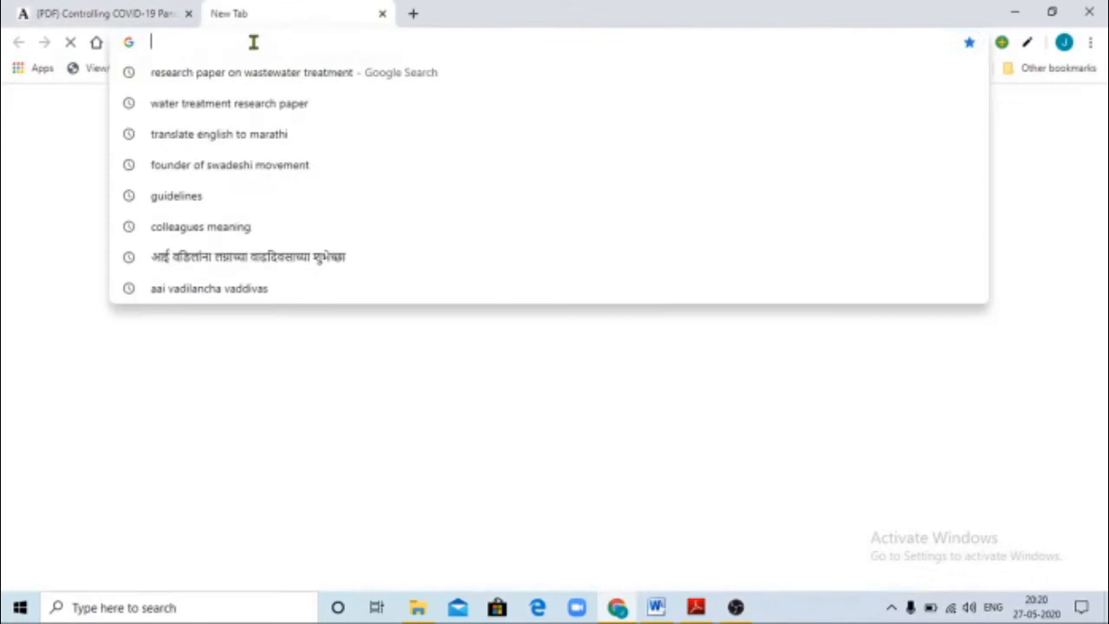
{"action": "type", "text": "schi hub"}
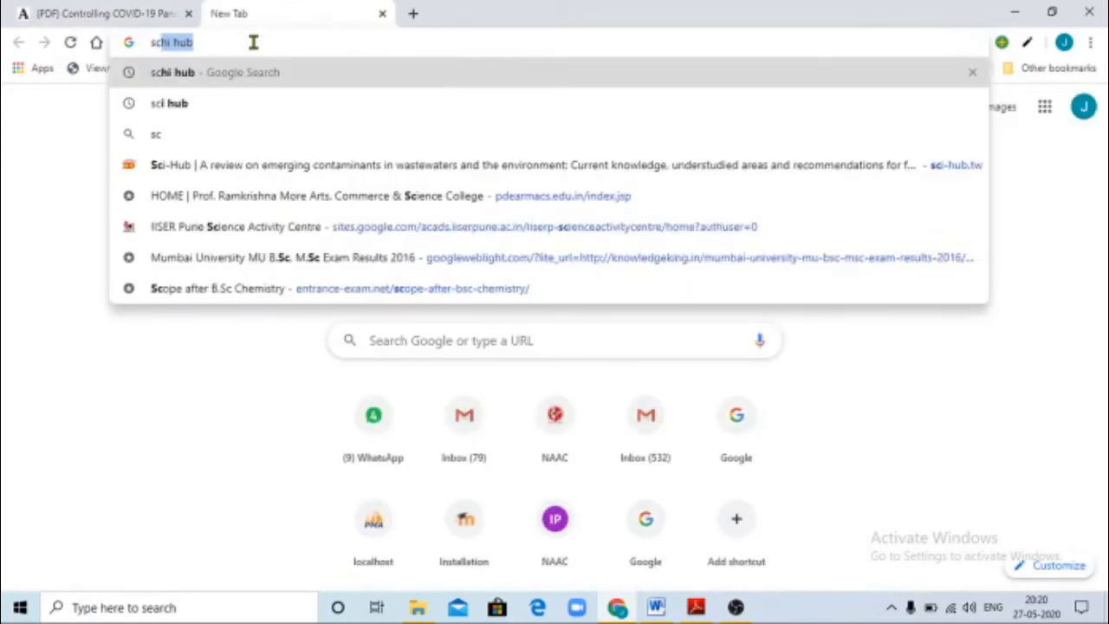
{"action": "type", "text": "sci-hub.tw"}
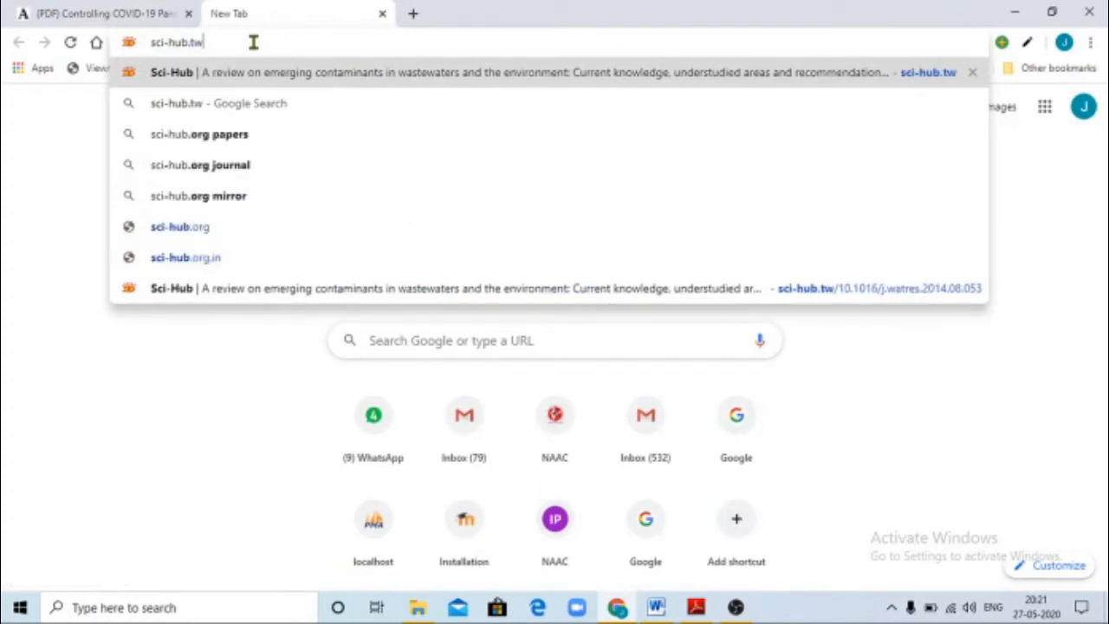
{"action": "key", "text": "Enter"}
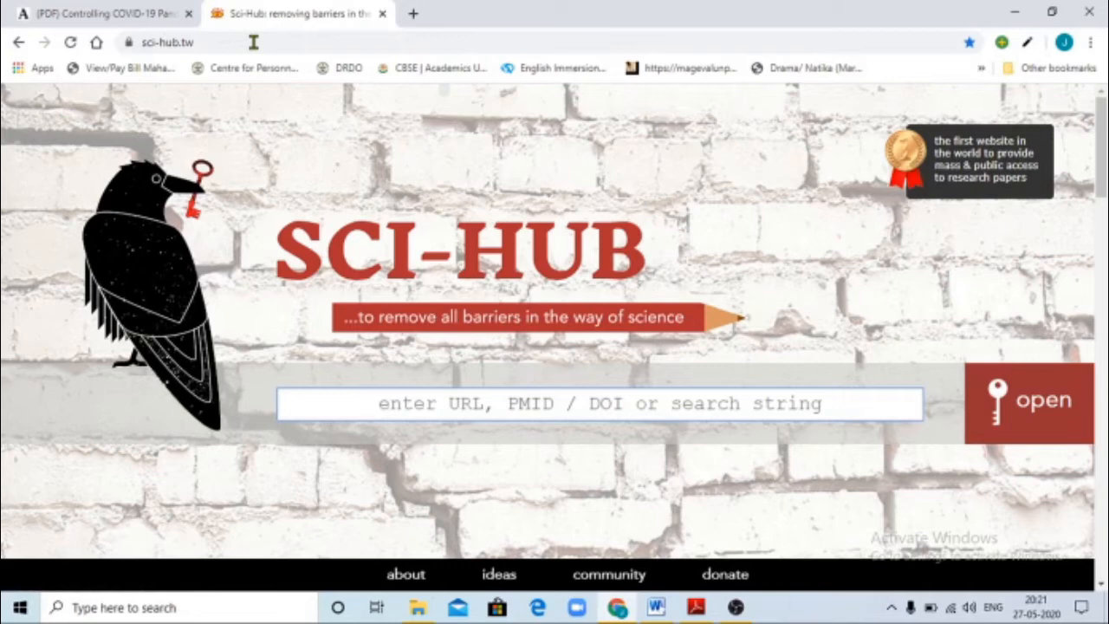
- Paste DOI 10.4236/oalib.1106411 into Sci-Hub's lookup field and fetch the paper
{"action": "left_click", "coordinate": [599, 402]}
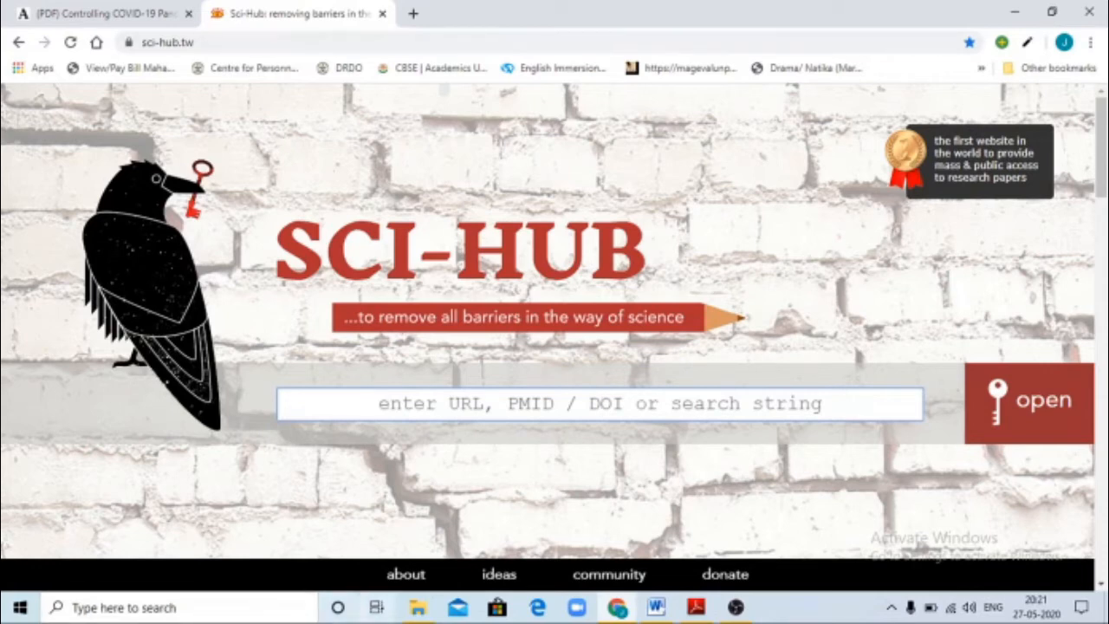
{"action": "mouse_move", "coordinate": [607, 511]}
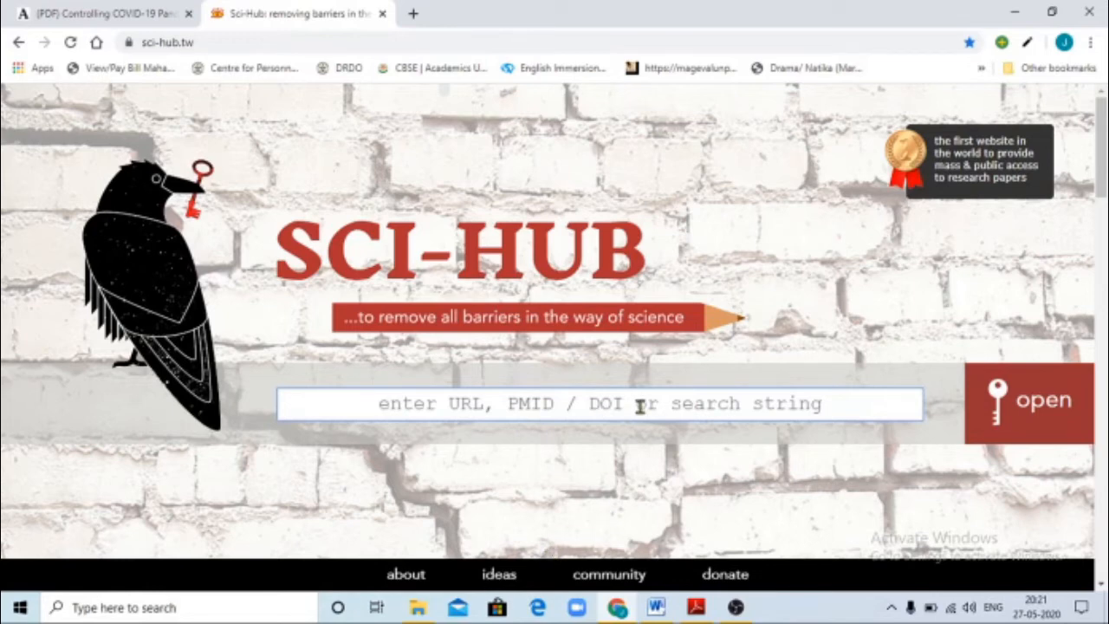
{"action": "right_click", "coordinate": [638, 402]}
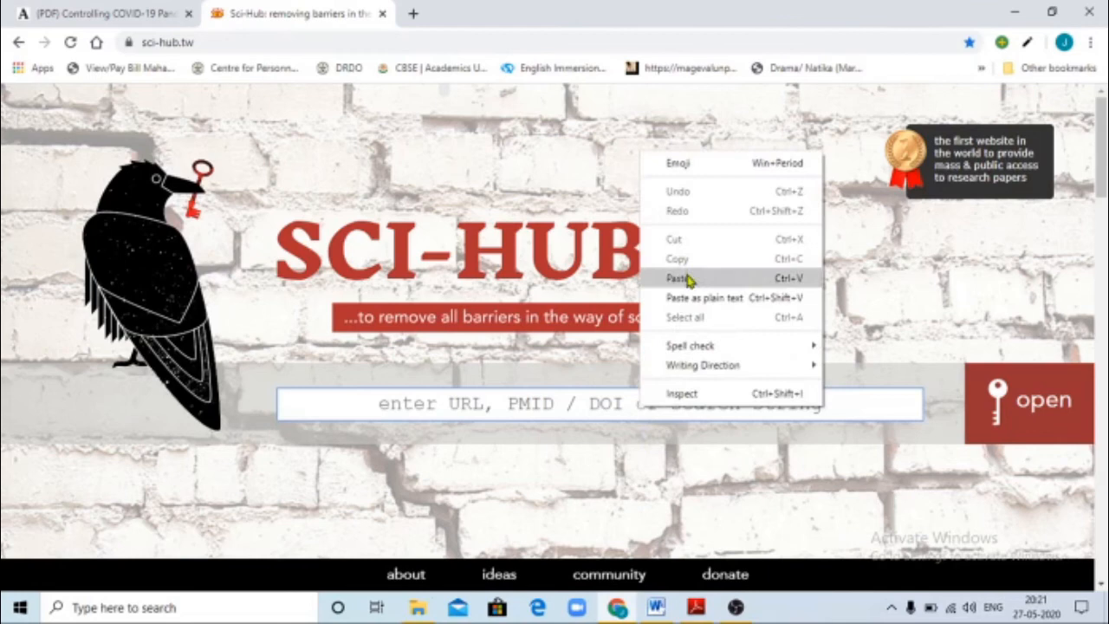
{"action": "left_click", "coordinate": [678, 277]}
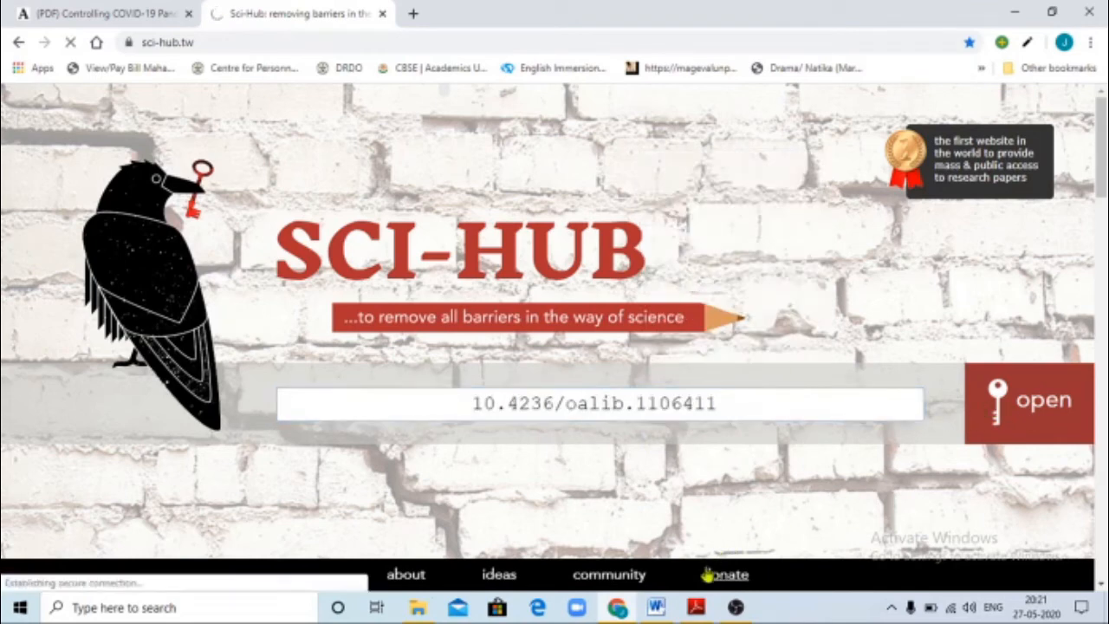
{"action": "left_click", "coordinate": [726, 574]}
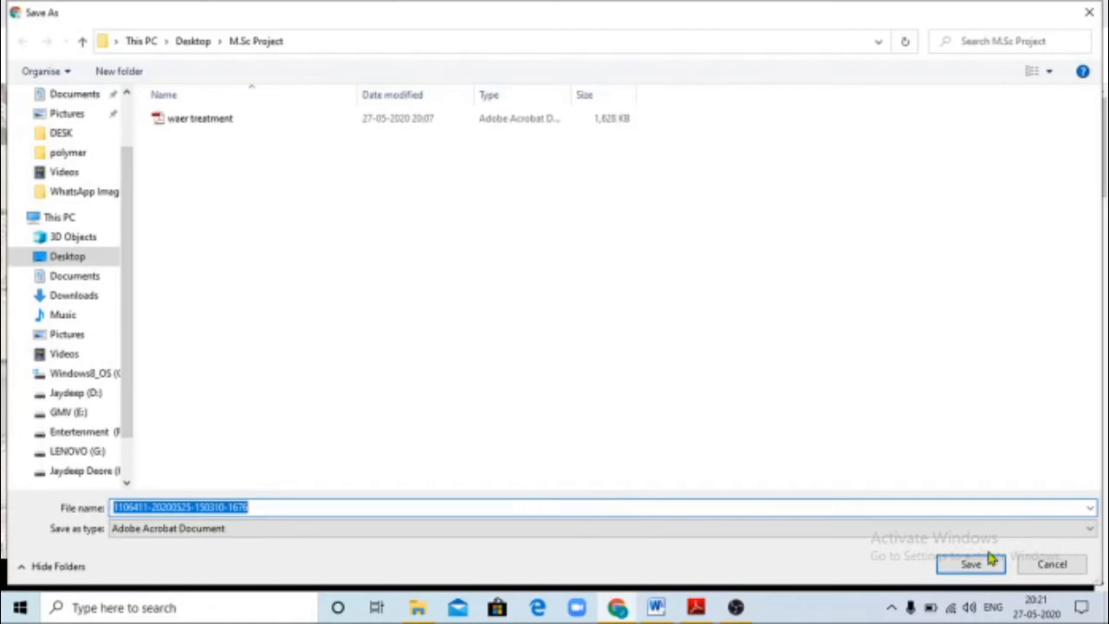
- Save the PDF into the M.Sc Project folder and open the downloaded file
{"action": "left_click", "coordinate": [971, 565]}
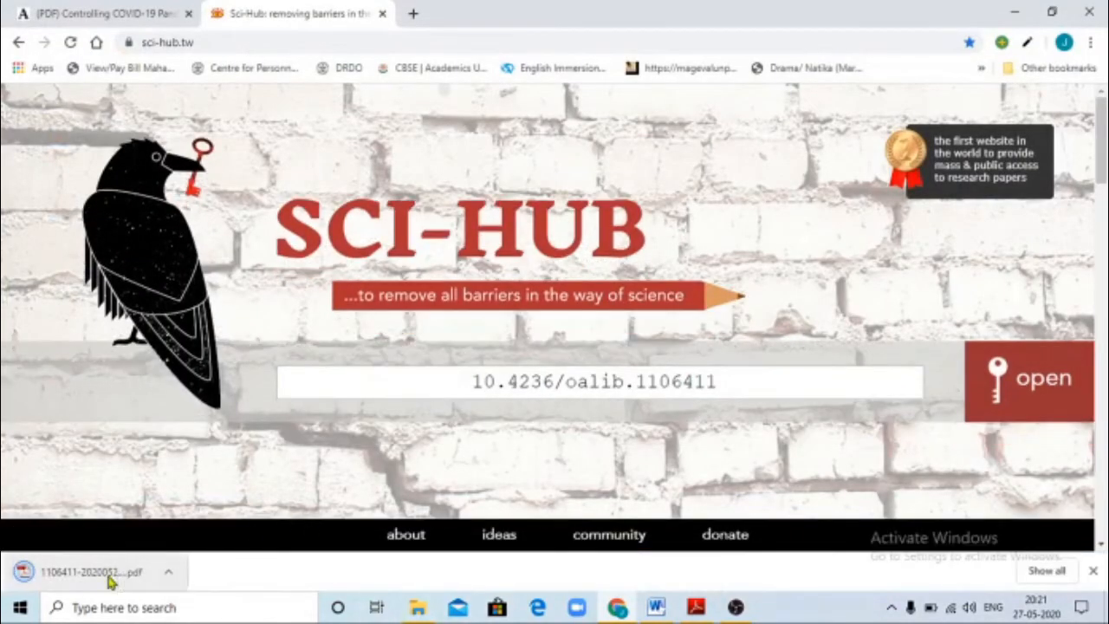
{"action": "left_click", "coordinate": [1029, 378]}
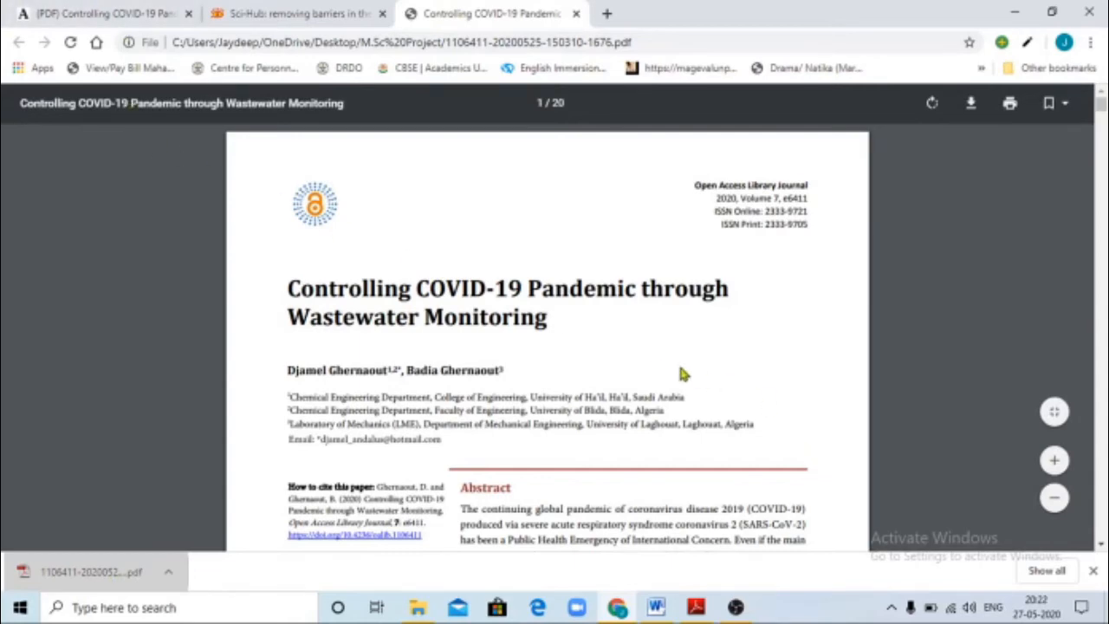
- Scroll through the PDF's keywords and introduction
{"action": "scroll", "scroll_direction": "down", "scroll_amount": 3}
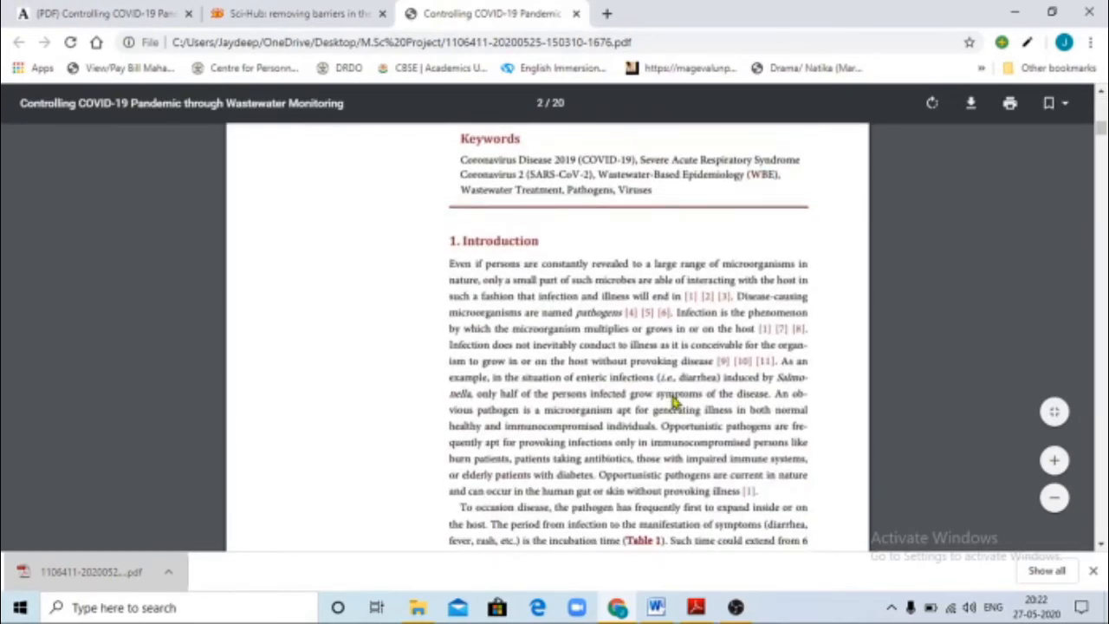
{"action": "scroll", "scroll_direction": "down", "scroll_amount": 3}
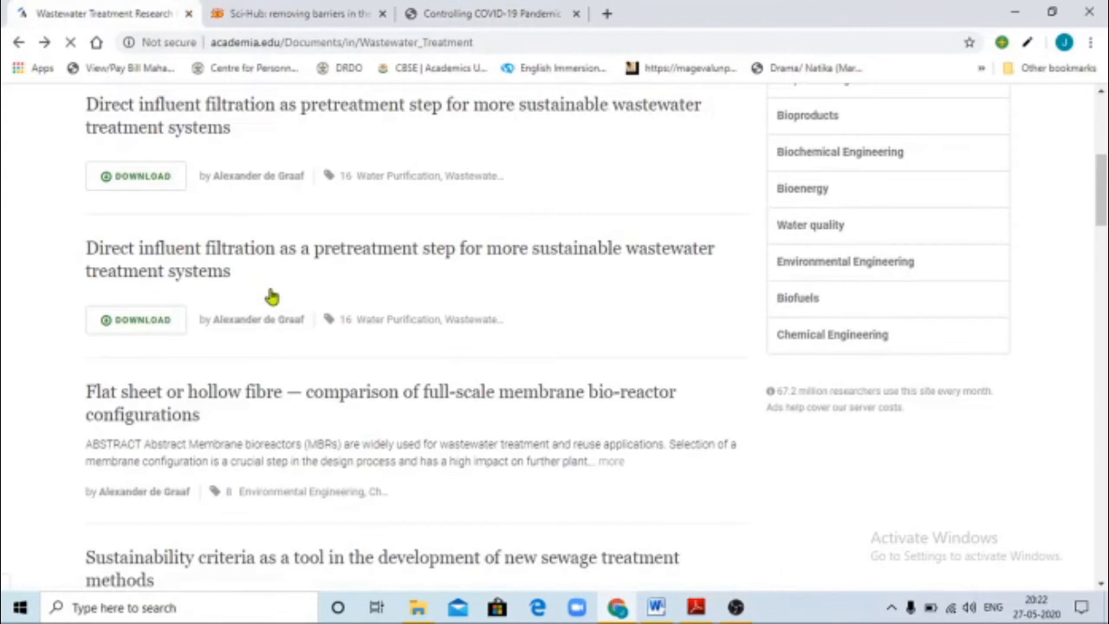
- Enter the Google query 'research papers and cadmium nanoparticles'
{"action": "scroll", "scroll_direction": "down", "scroll_amount": 3}
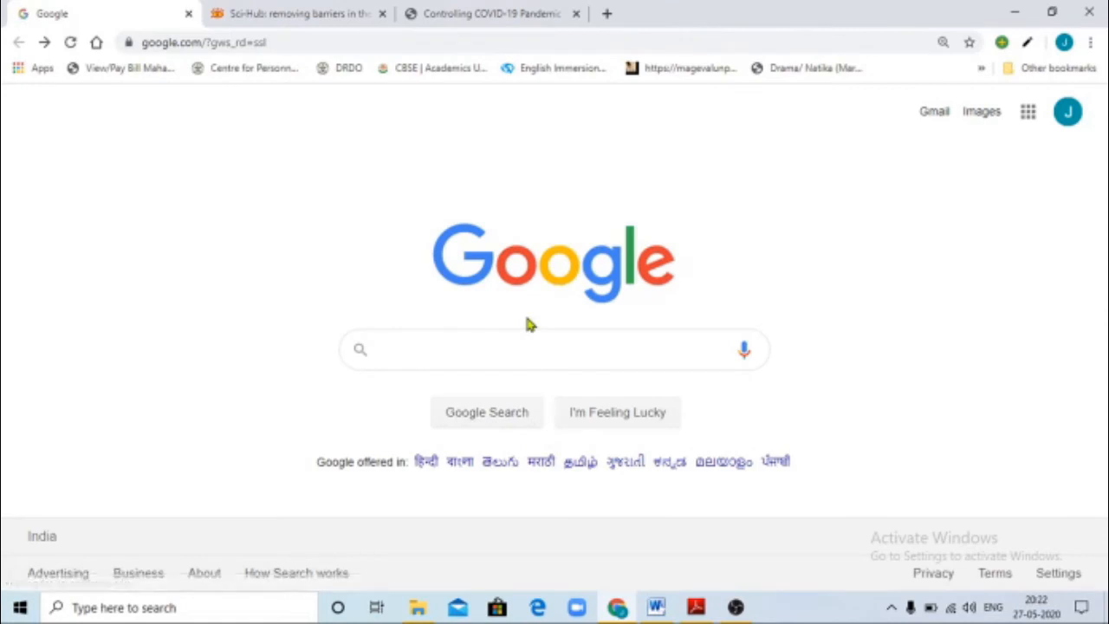
{"action": "mouse_move", "coordinate": [530, 319]}
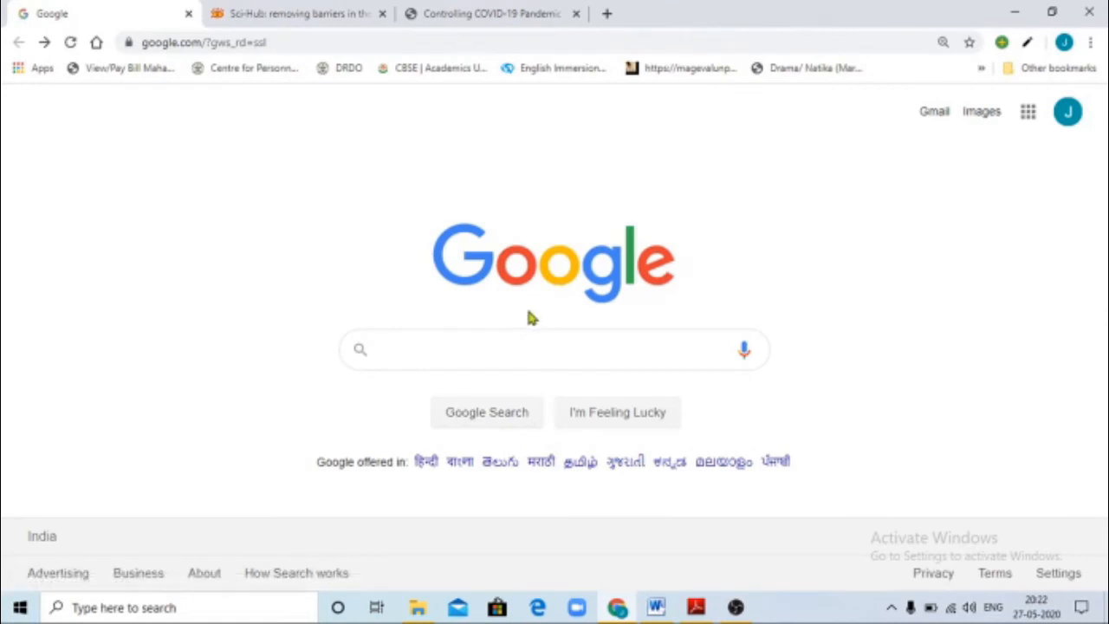
{"action": "type", "text": "r"}
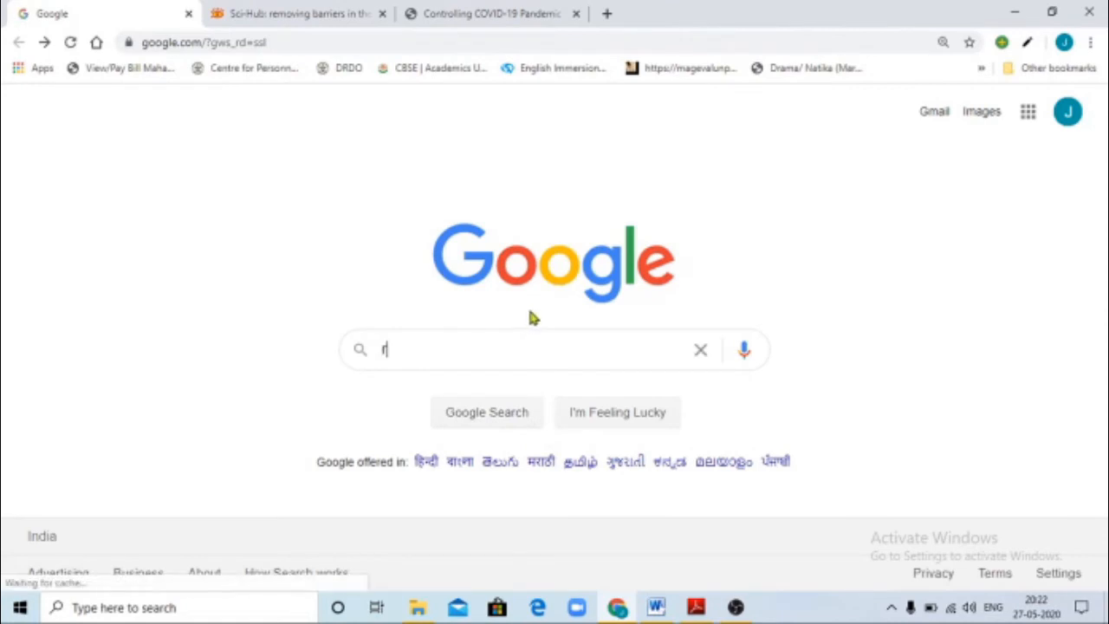
{"action": "type", "text": "esearch papers"}
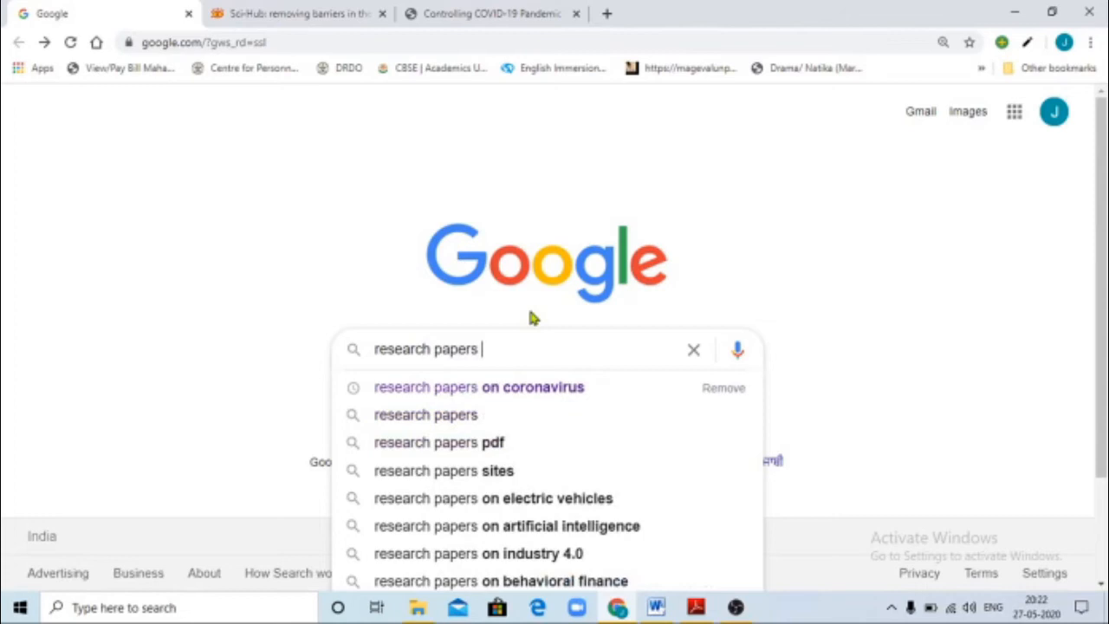
{"action": "type", "text": "and"}
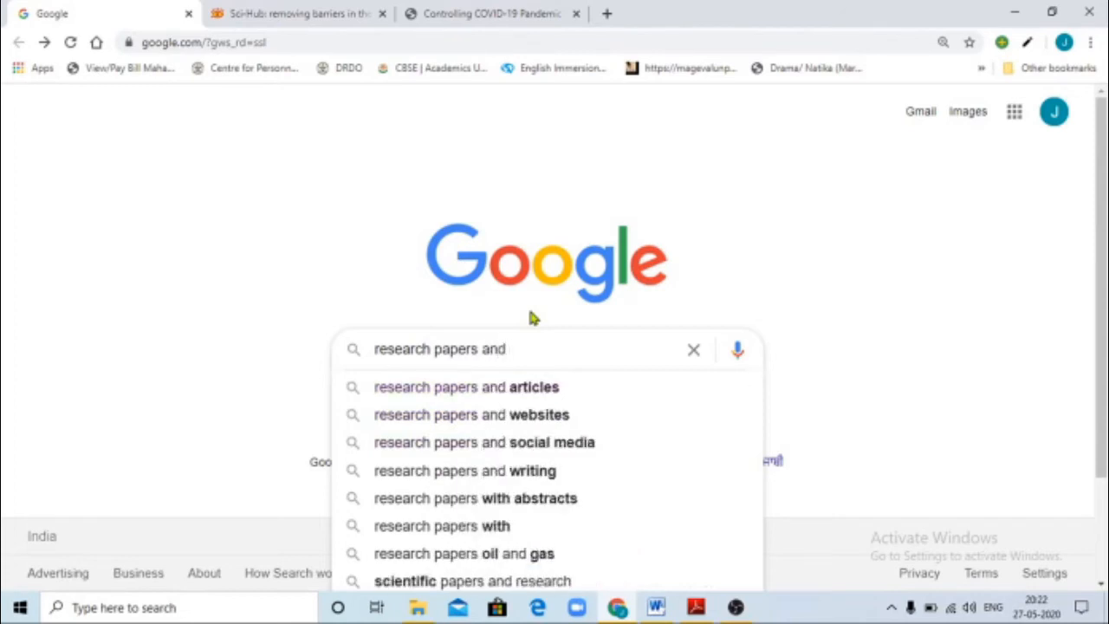
{"action": "type", "text": "c"}
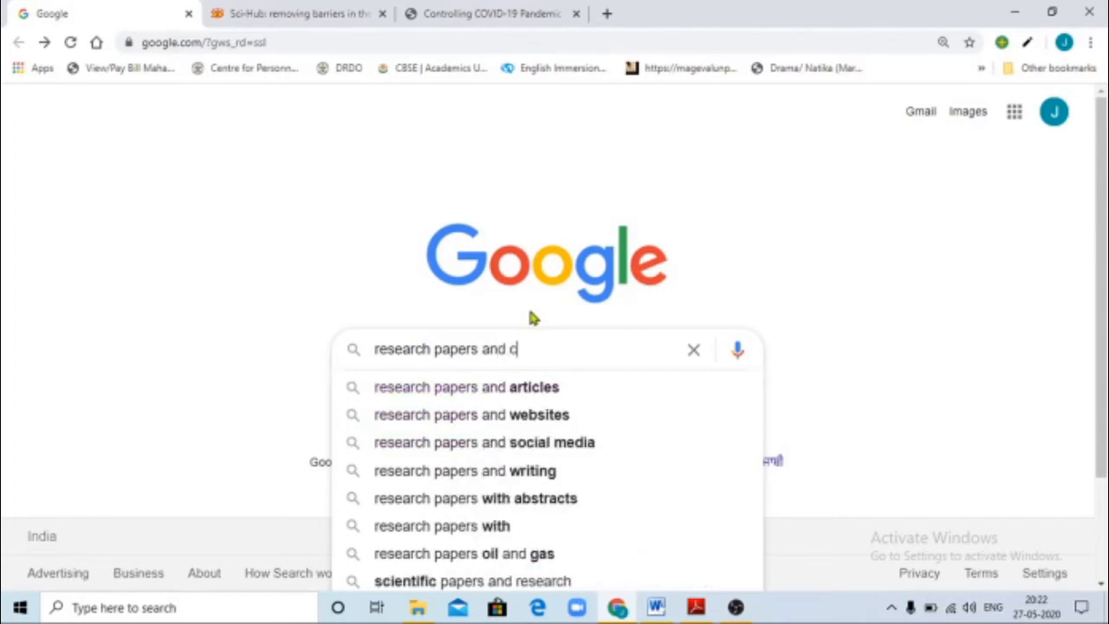
{"action": "type", "text": "adm"}
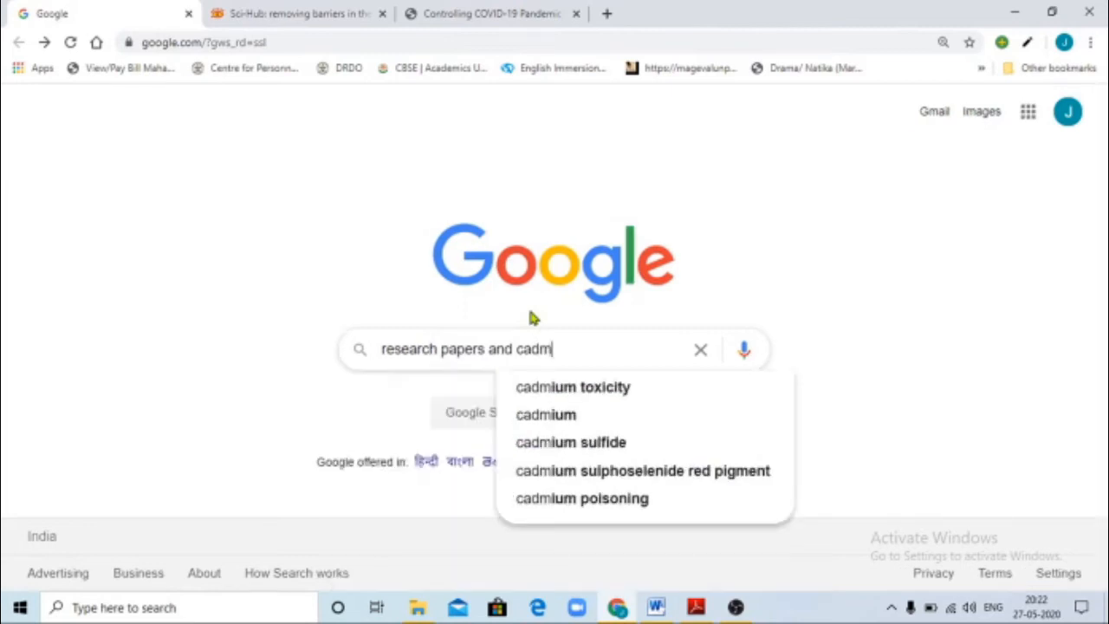
{"action": "type", "text": "i"}
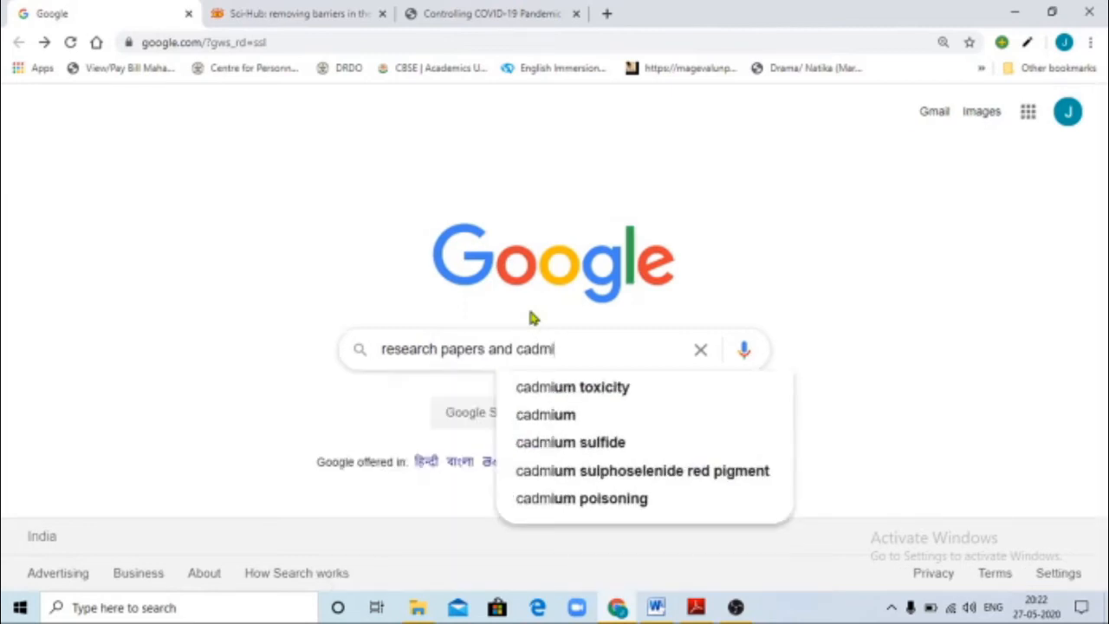
{"action": "type", "text": "um nanoparticles"}
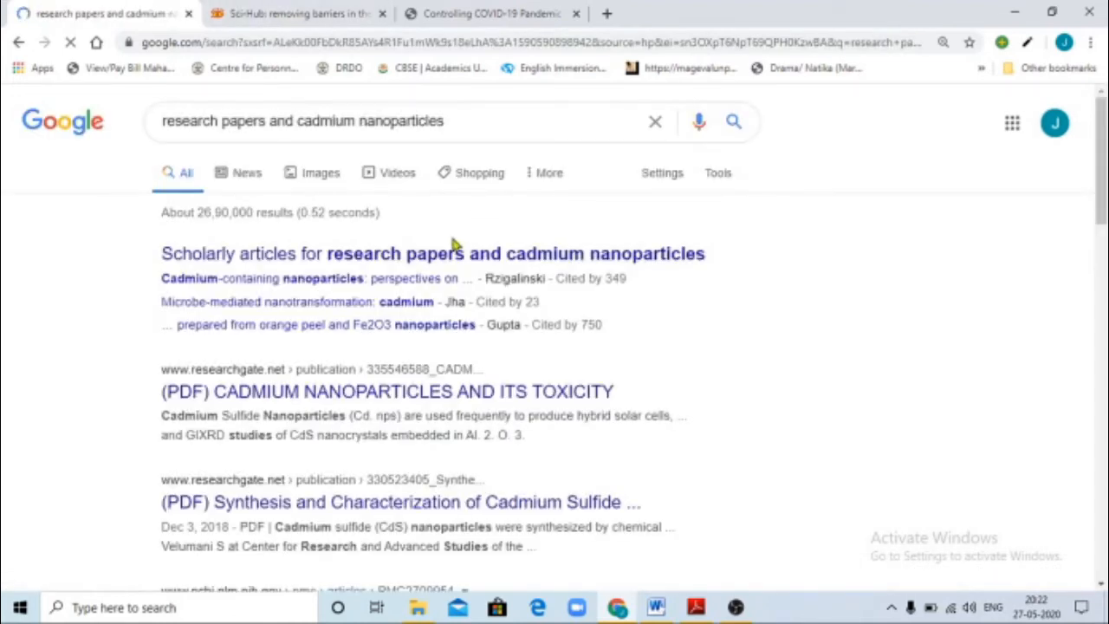
- Open the ResearchGate result '(PDF) CADMIUM NANOPARTICLES AND ITS TOXICITY' from the search results
{"action": "scroll", "scroll_direction": "down", "scroll_amount": 3}
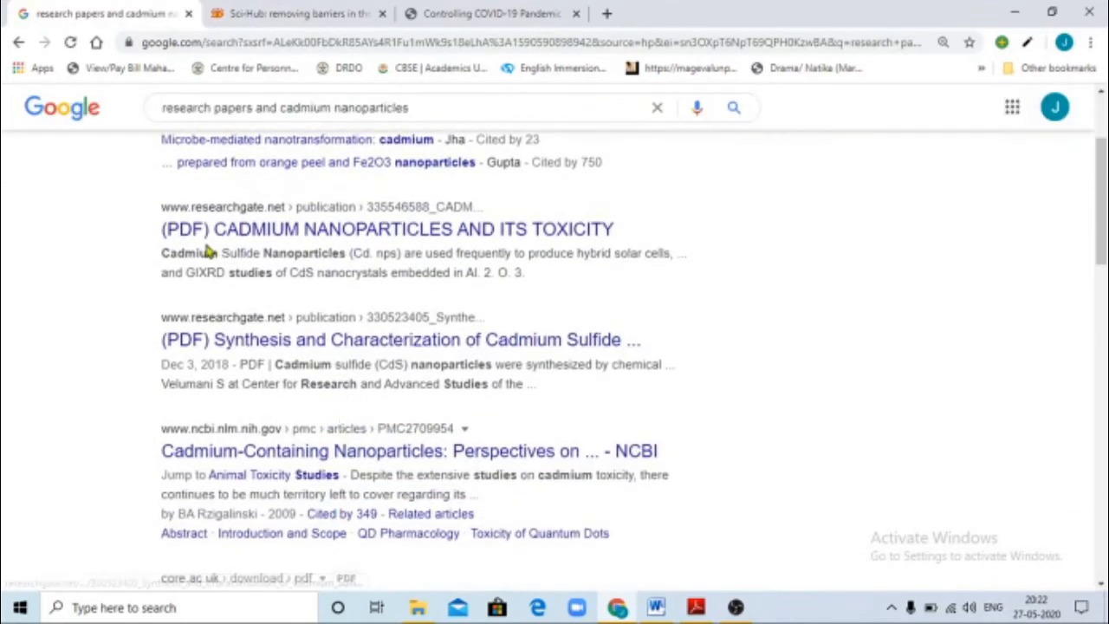
{"action": "scroll", "scroll_direction": "down", "scroll_amount": 3}
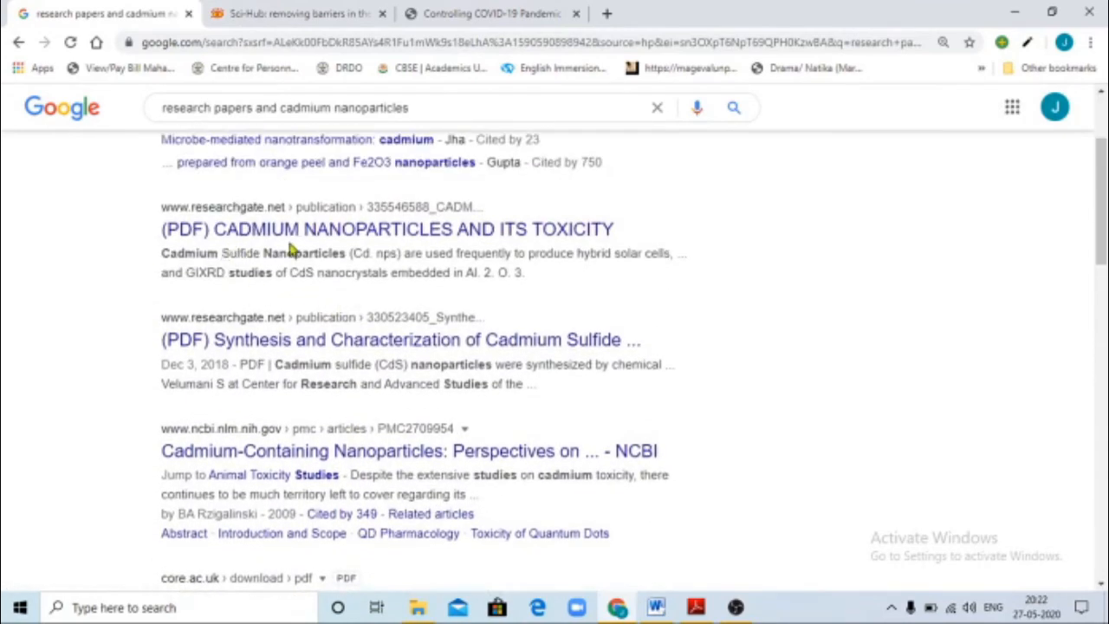
{"action": "mouse_move", "coordinate": [492, 241]}
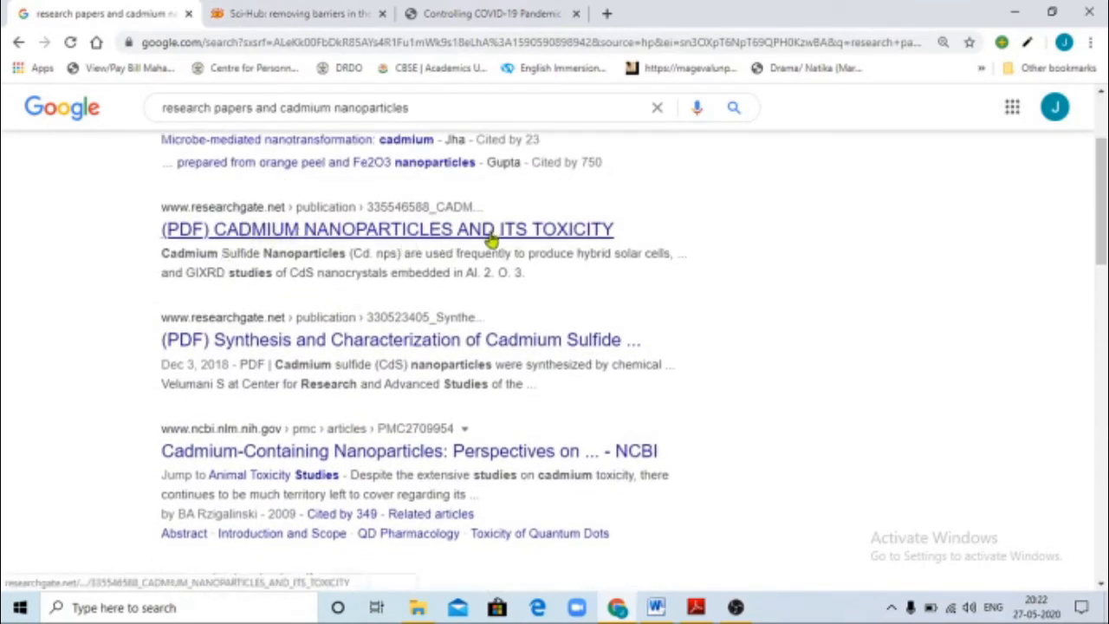
{"action": "left_click", "coordinate": [386, 228]}
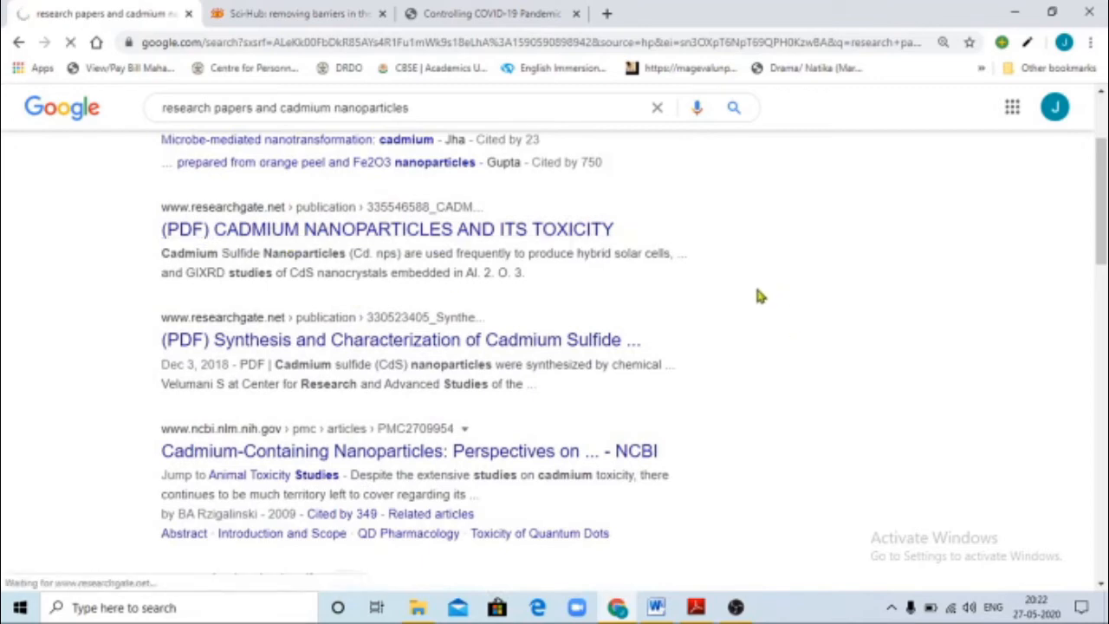
{"action": "left_click", "coordinate": [387, 228]}
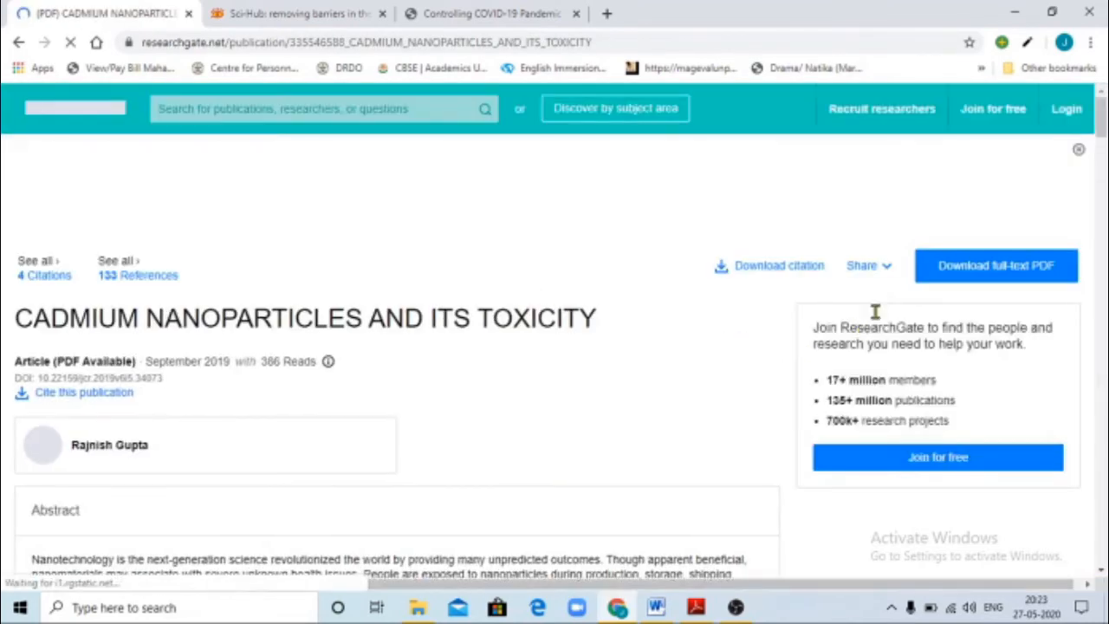
- Copy the DOI 10.22159/jcr.2019v6i5.34073 and enter it into Sci-Hub's lookup field
{"action": "scroll", "scroll_direction": "down", "scroll_amount": 3}
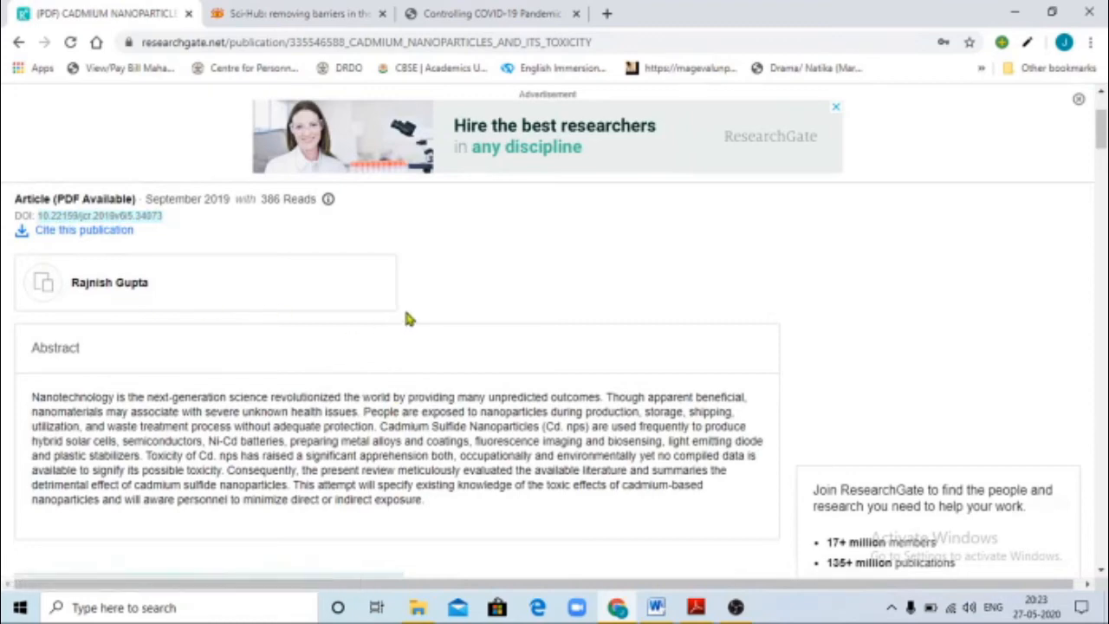
{"action": "left_click", "coordinate": [295, 14]}
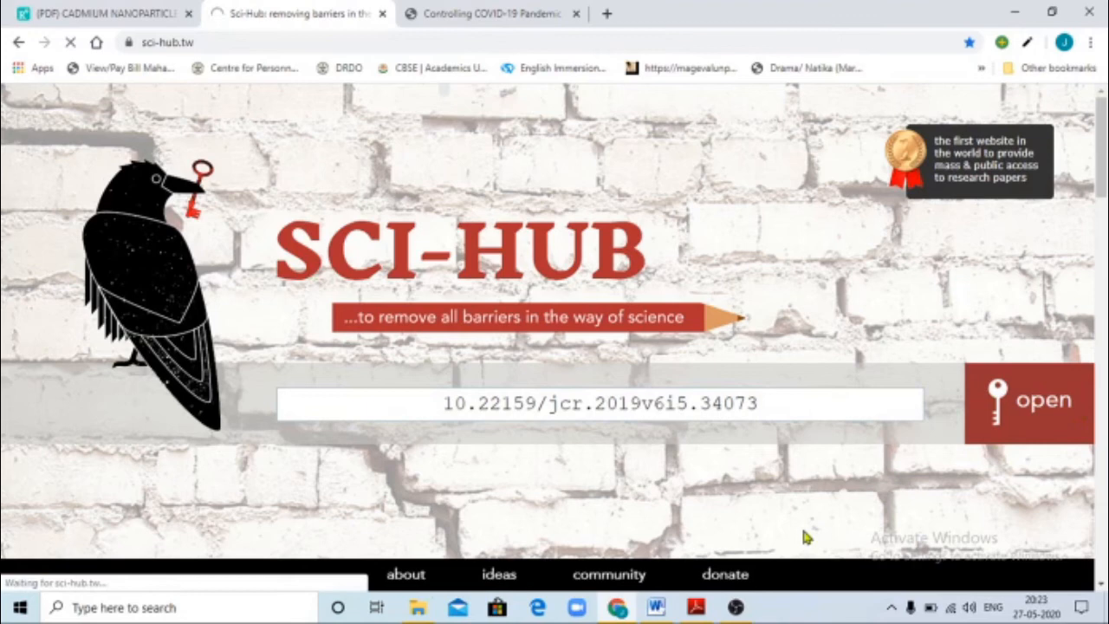
{"action": "mouse_move", "coordinate": [596, 301]}
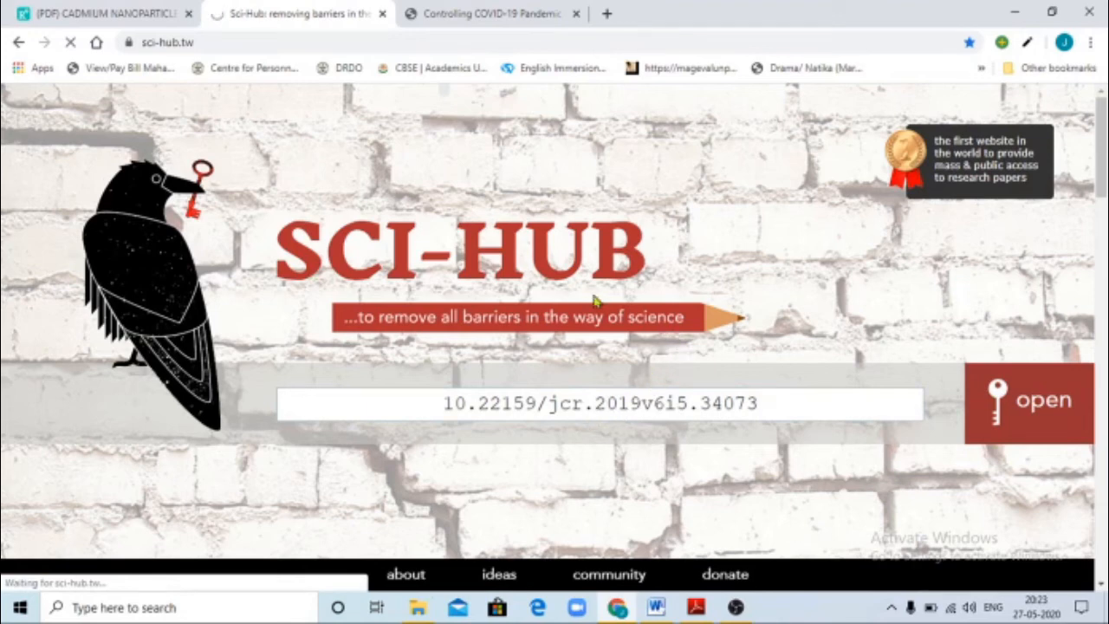
{"action": "mouse_move", "coordinate": [547, 487]}
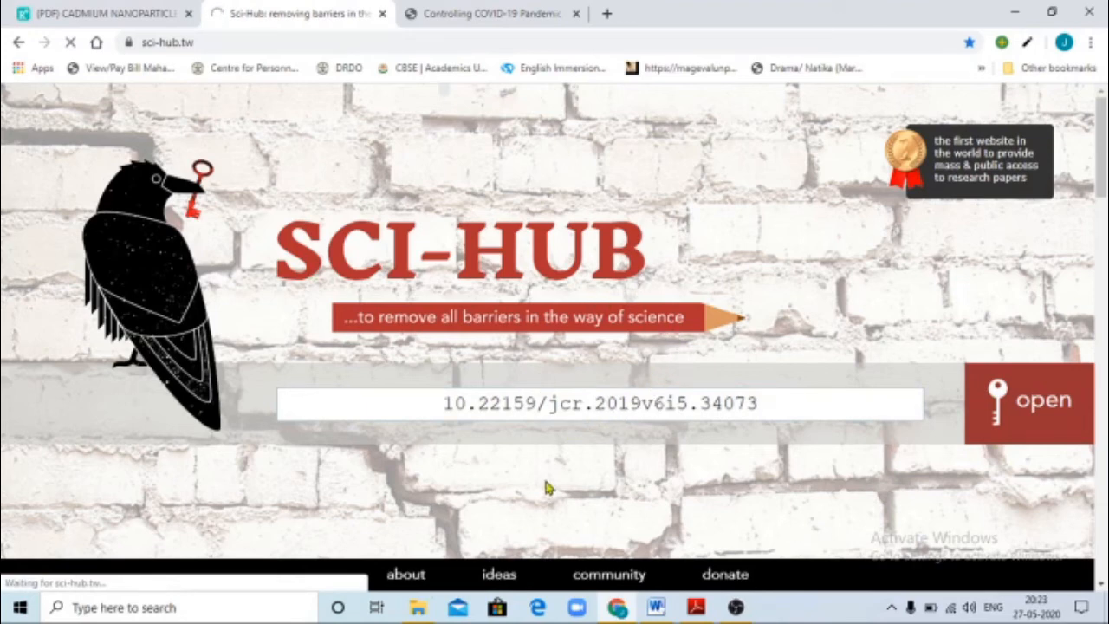
{"action": "mouse_move", "coordinate": [596, 461]}
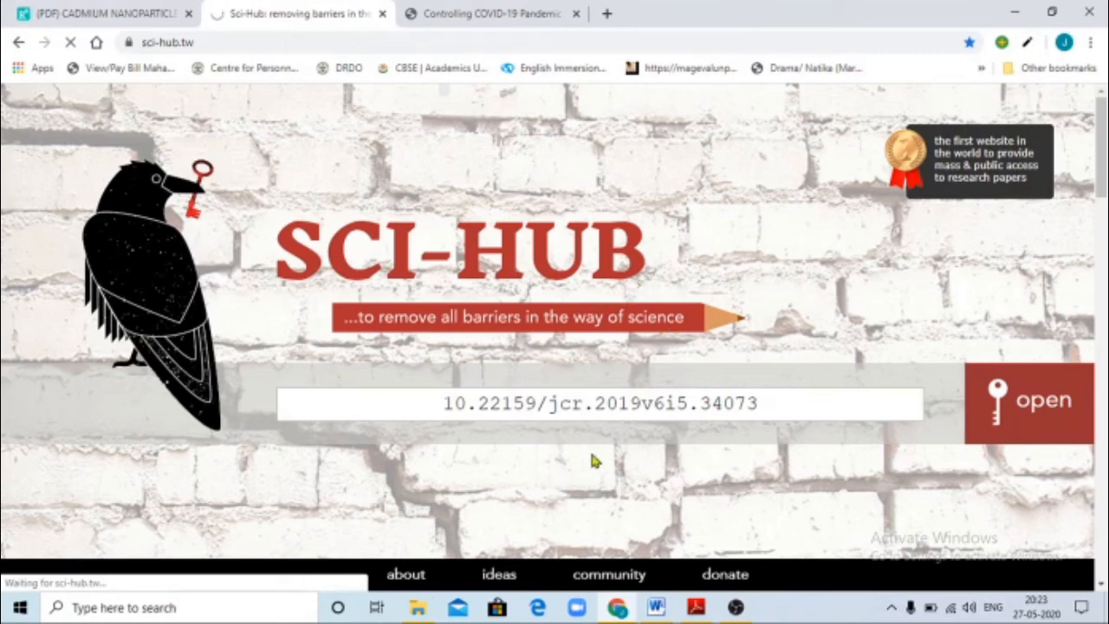
{"action": "mouse_move", "coordinate": [861, 465]}
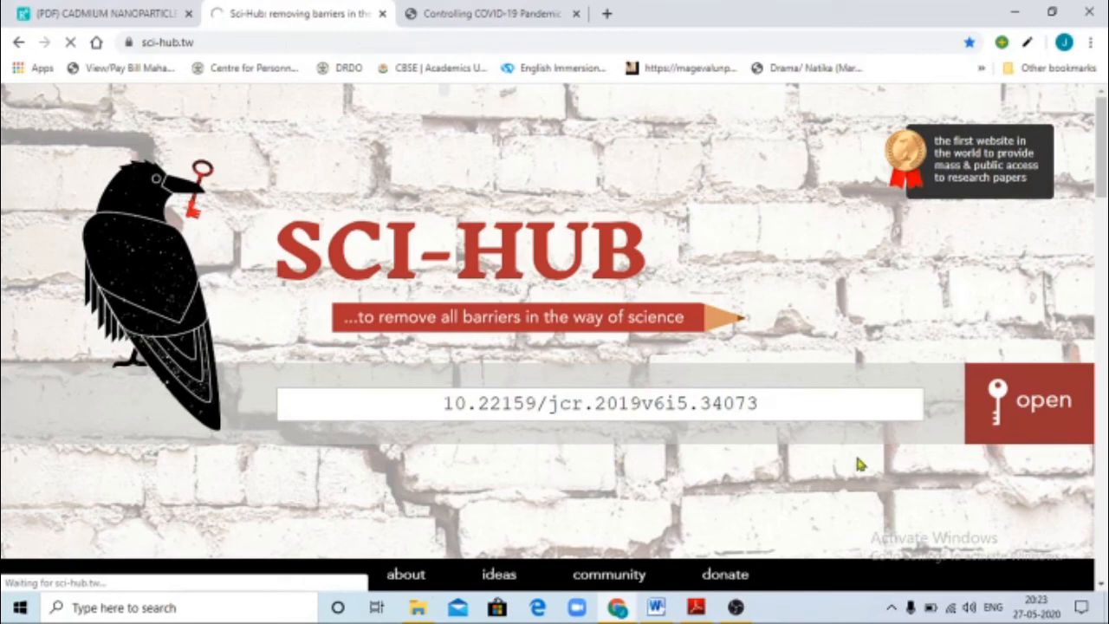
{"action": "mouse_move", "coordinate": [870, 338]}
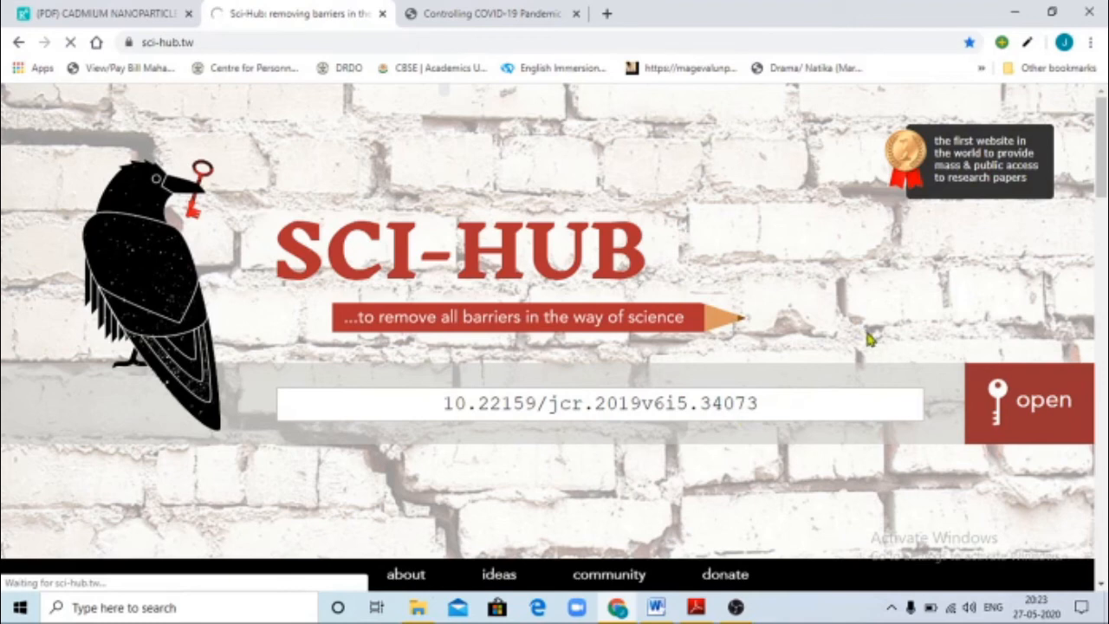
{"action": "mouse_move", "coordinate": [800, 97]}
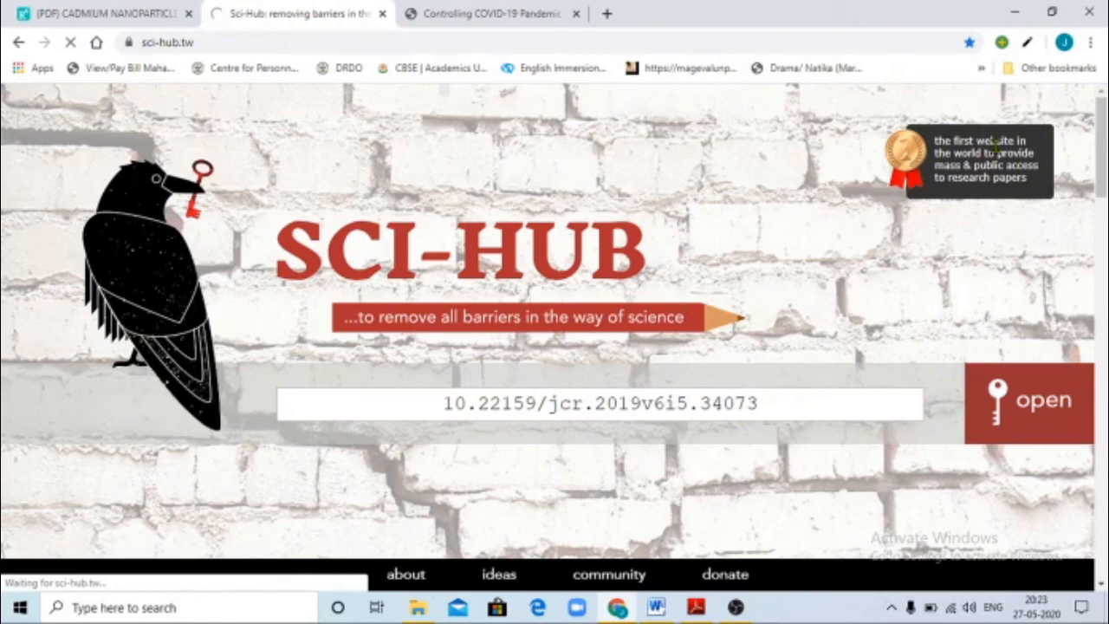
{"action": "mouse_move", "coordinate": [1050, 187]}
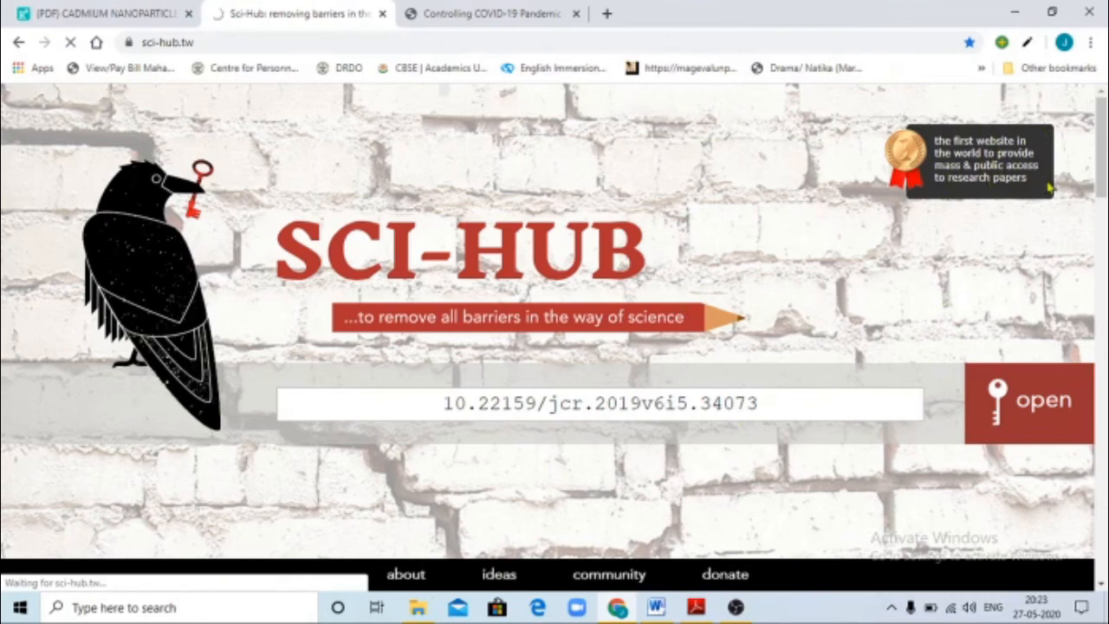
{"action": "mouse_move", "coordinate": [887, 218]}
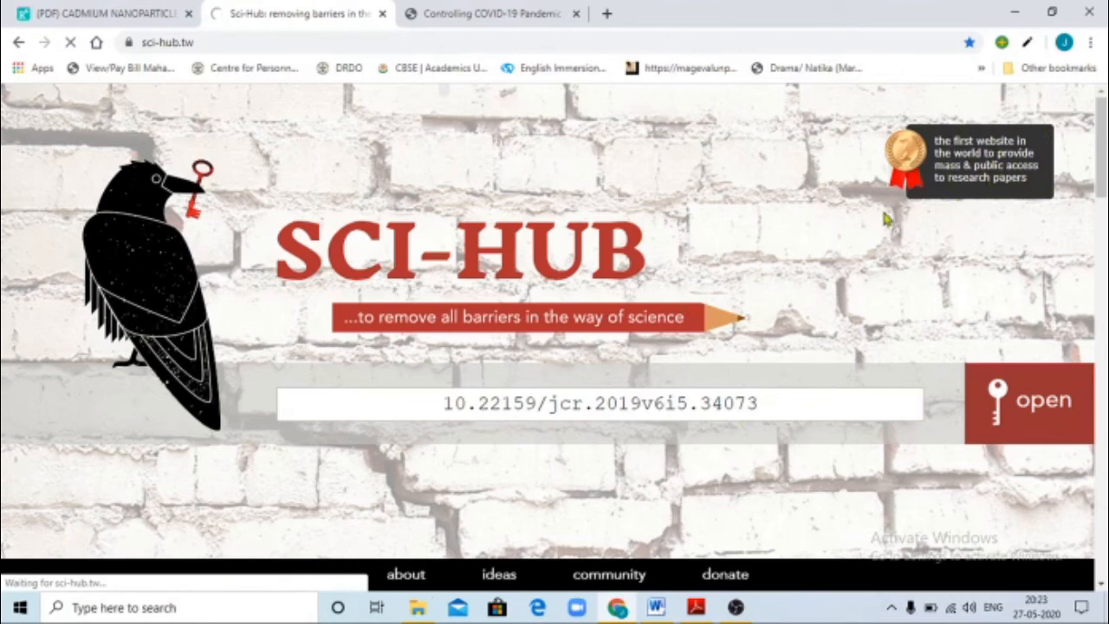
{"action": "mouse_move", "coordinate": [995, 216]}
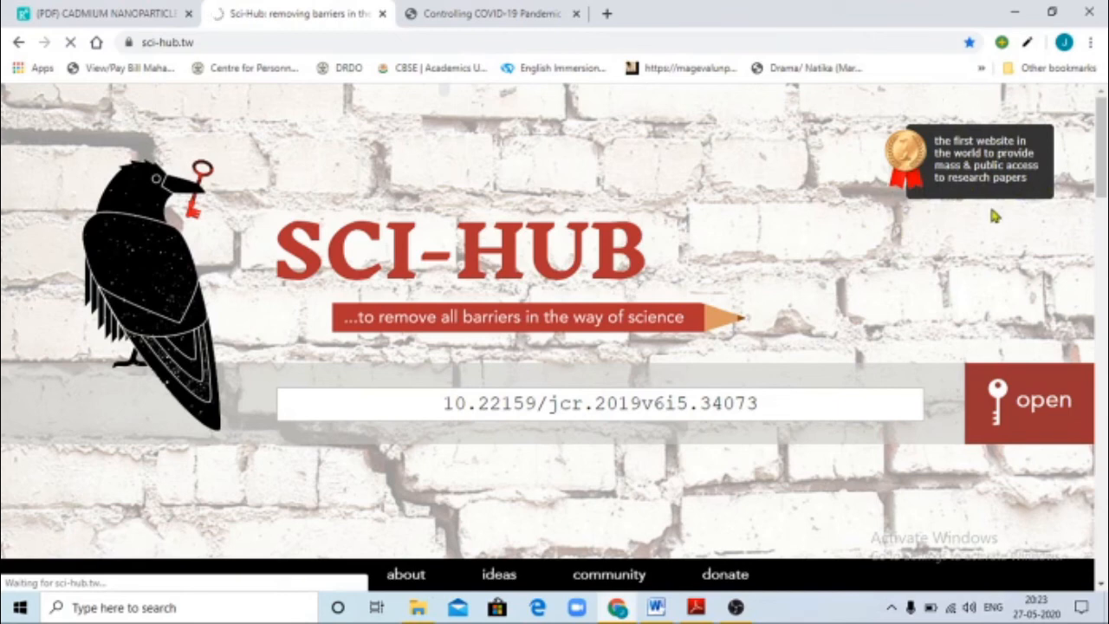
{"action": "mouse_move", "coordinate": [1026, 291]}
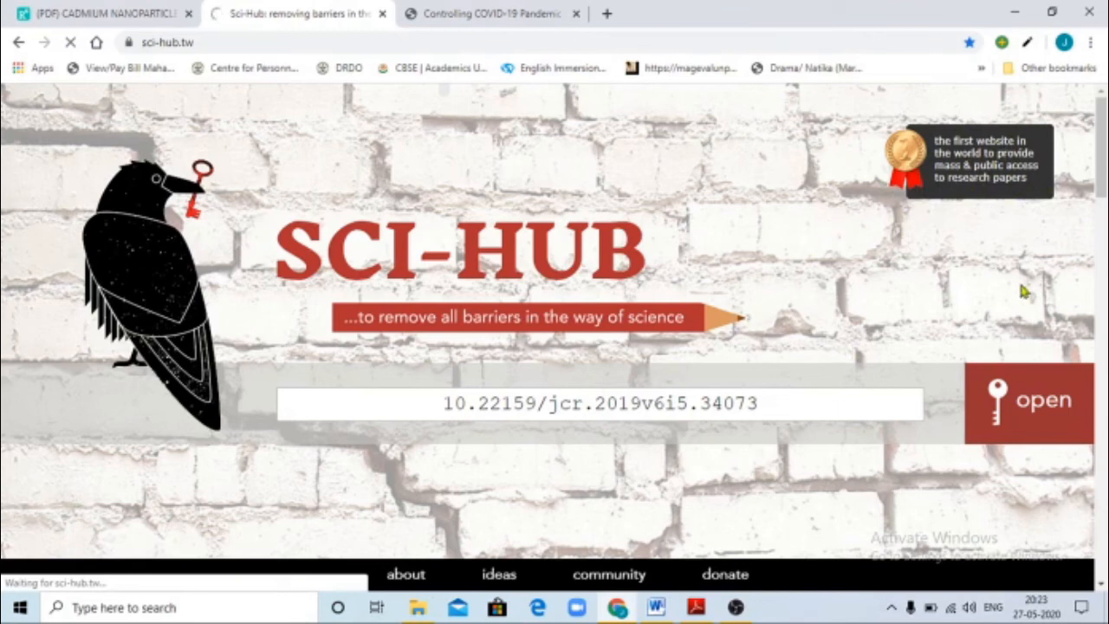
{"action": "mouse_move", "coordinate": [696, 451]}
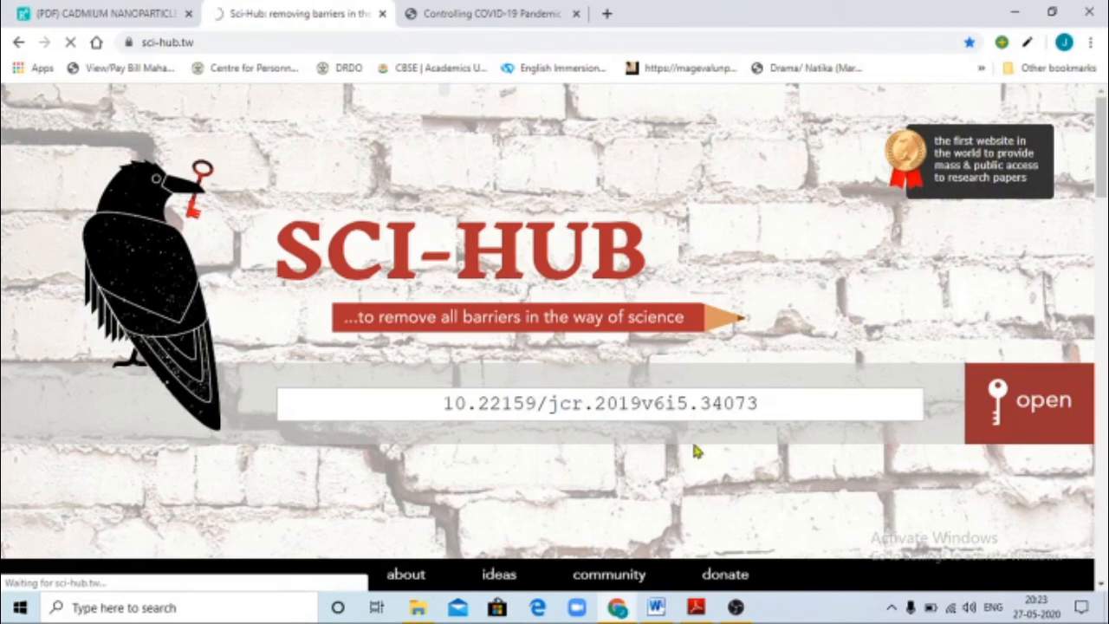
{"action": "mouse_move", "coordinate": [797, 348]}
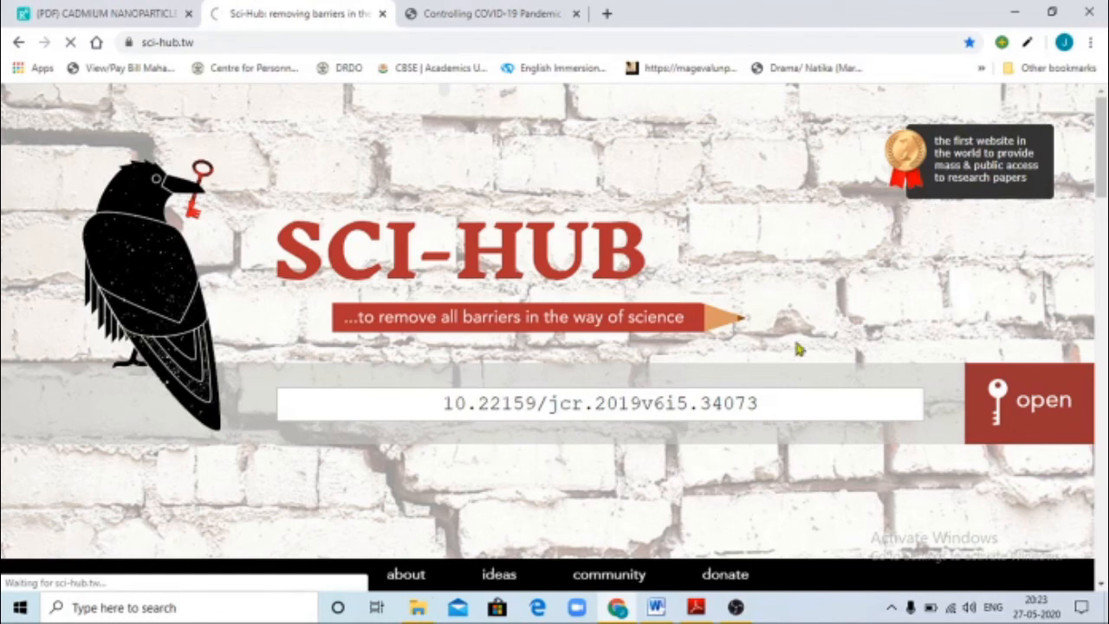
{"action": "mouse_move", "coordinate": [279, 252]}
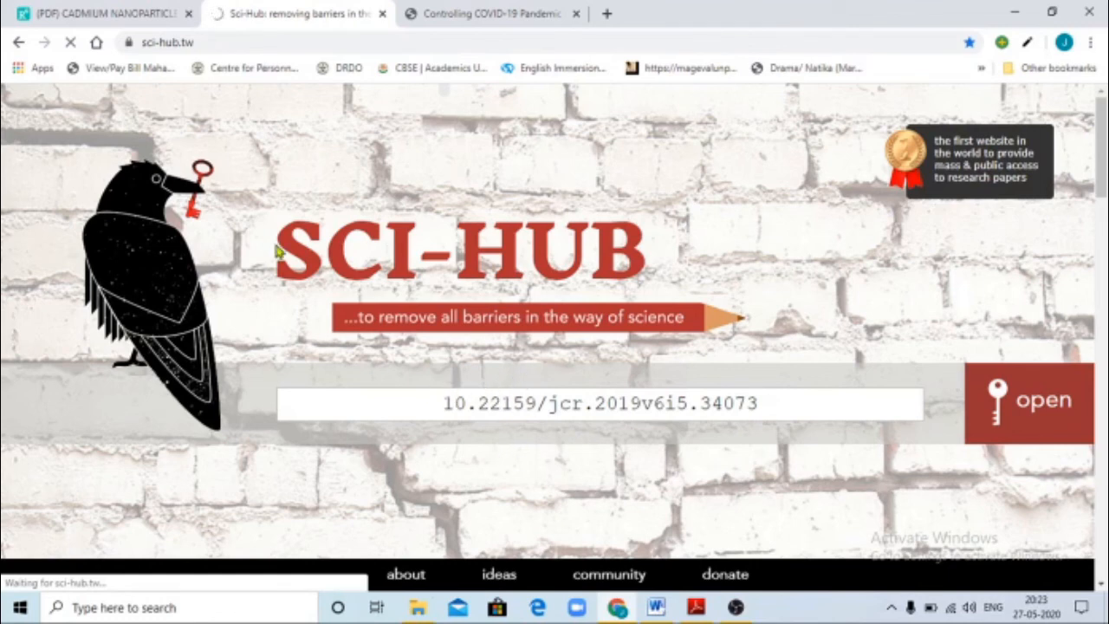
{"action": "mouse_move", "coordinate": [296, 288]}
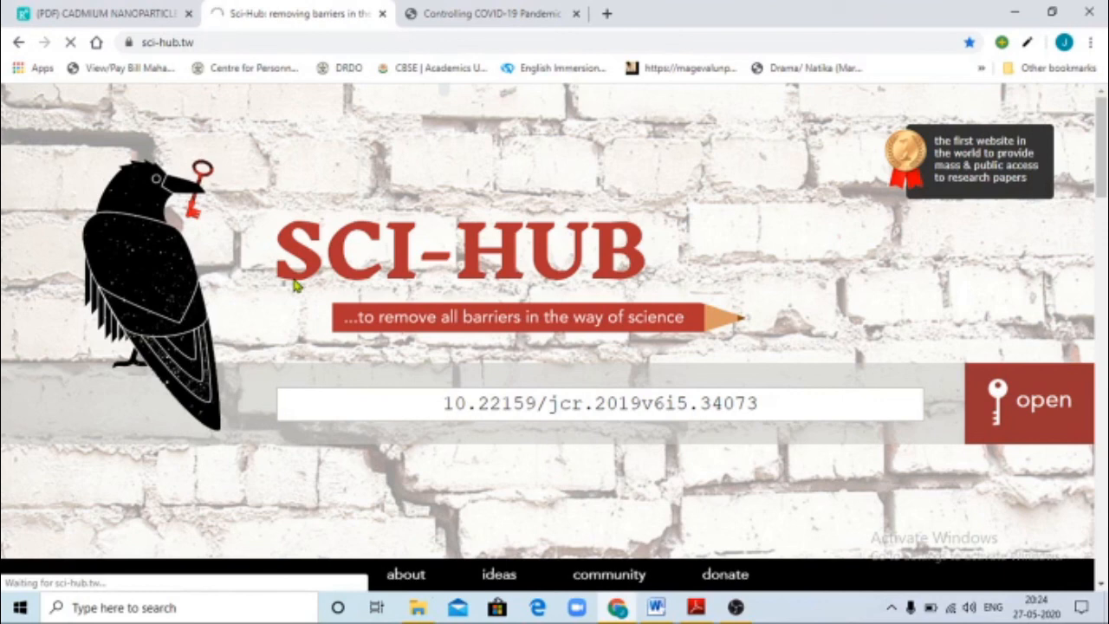
{"action": "mouse_move", "coordinate": [430, 184]}
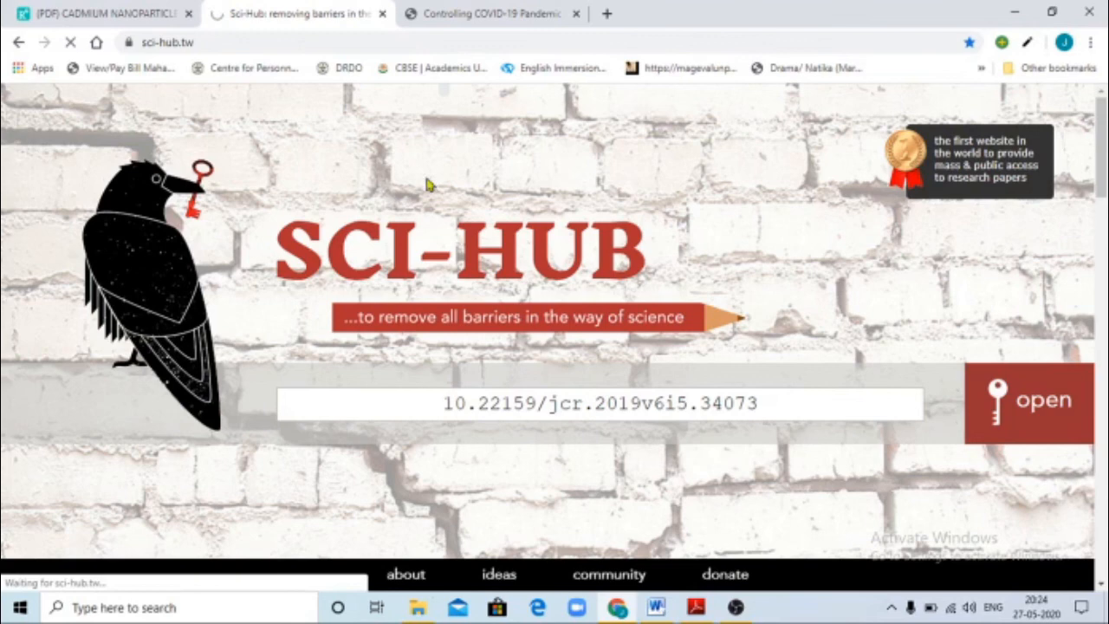
{"action": "mouse_move", "coordinate": [553, 468]}
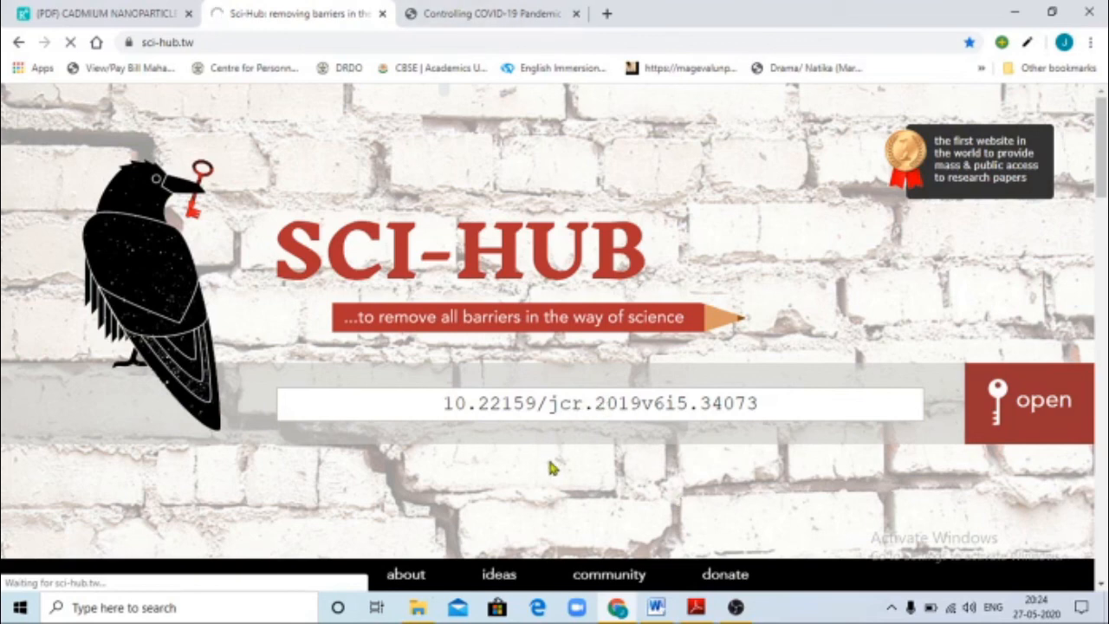
{"action": "mouse_move", "coordinate": [592, 437]}
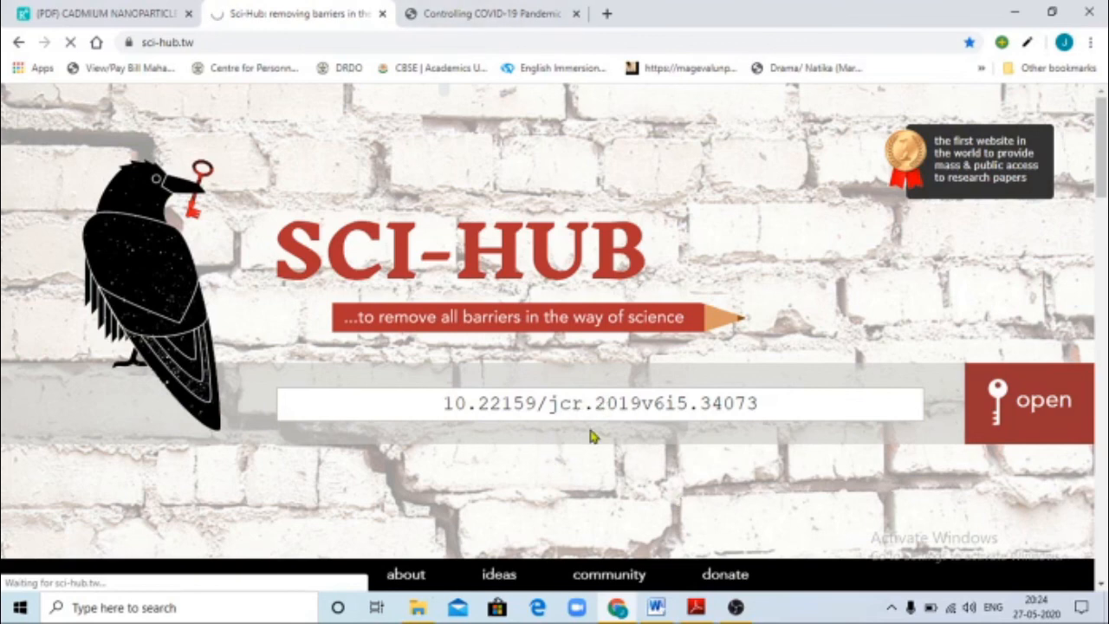